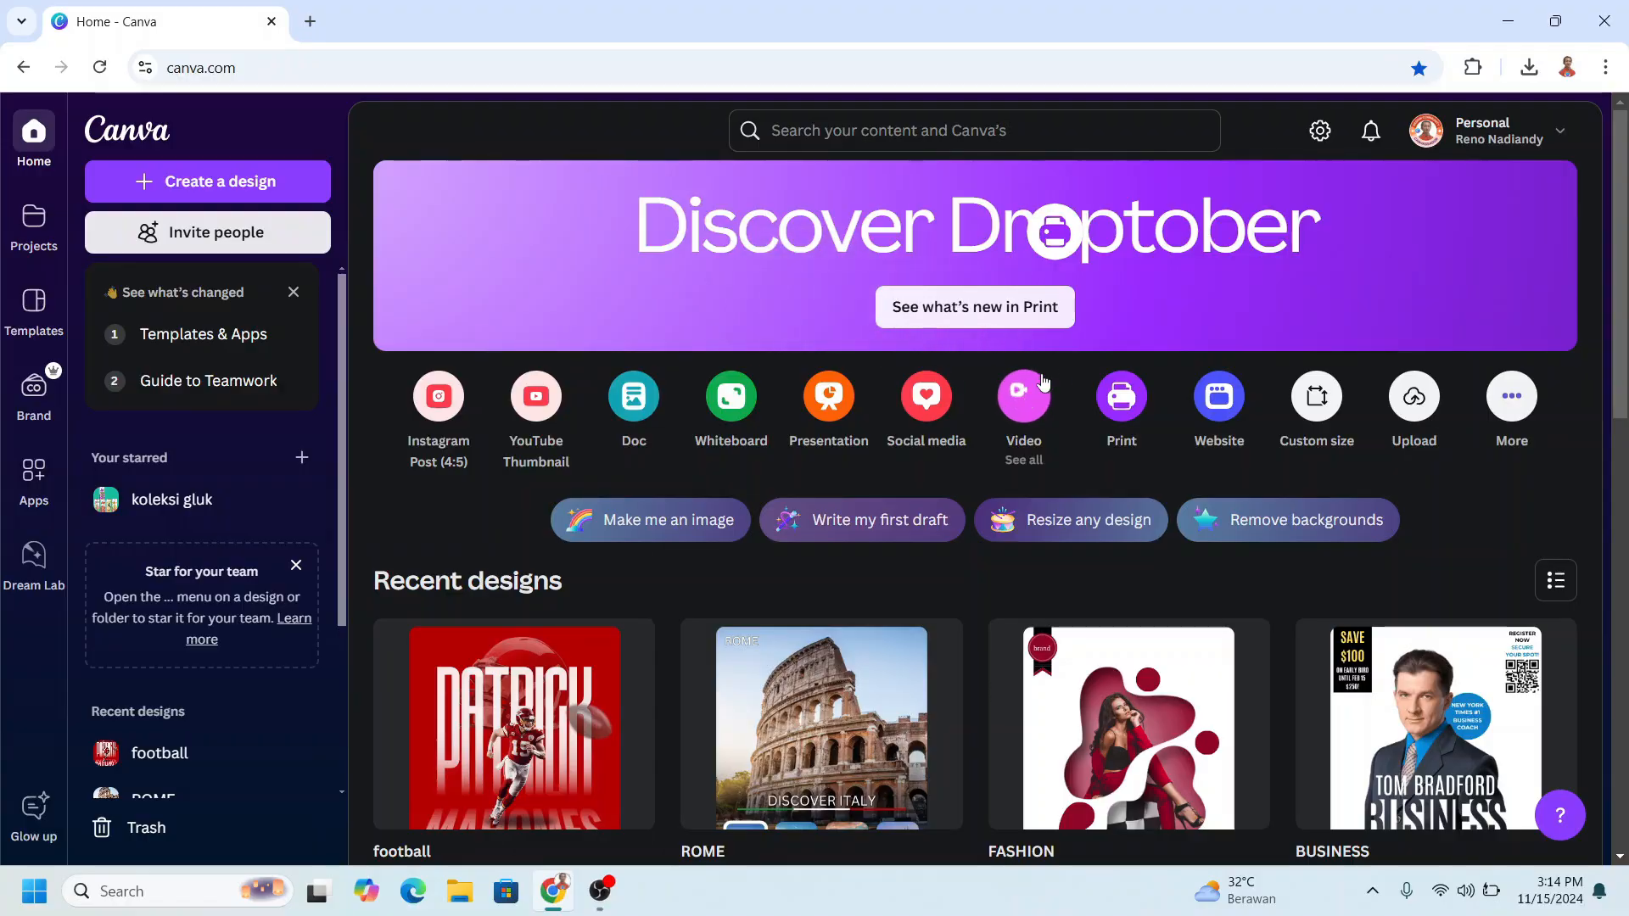
- Create a new blank design in the A4 flyer format
{"action": "left_click", "coordinate": [207, 181]}
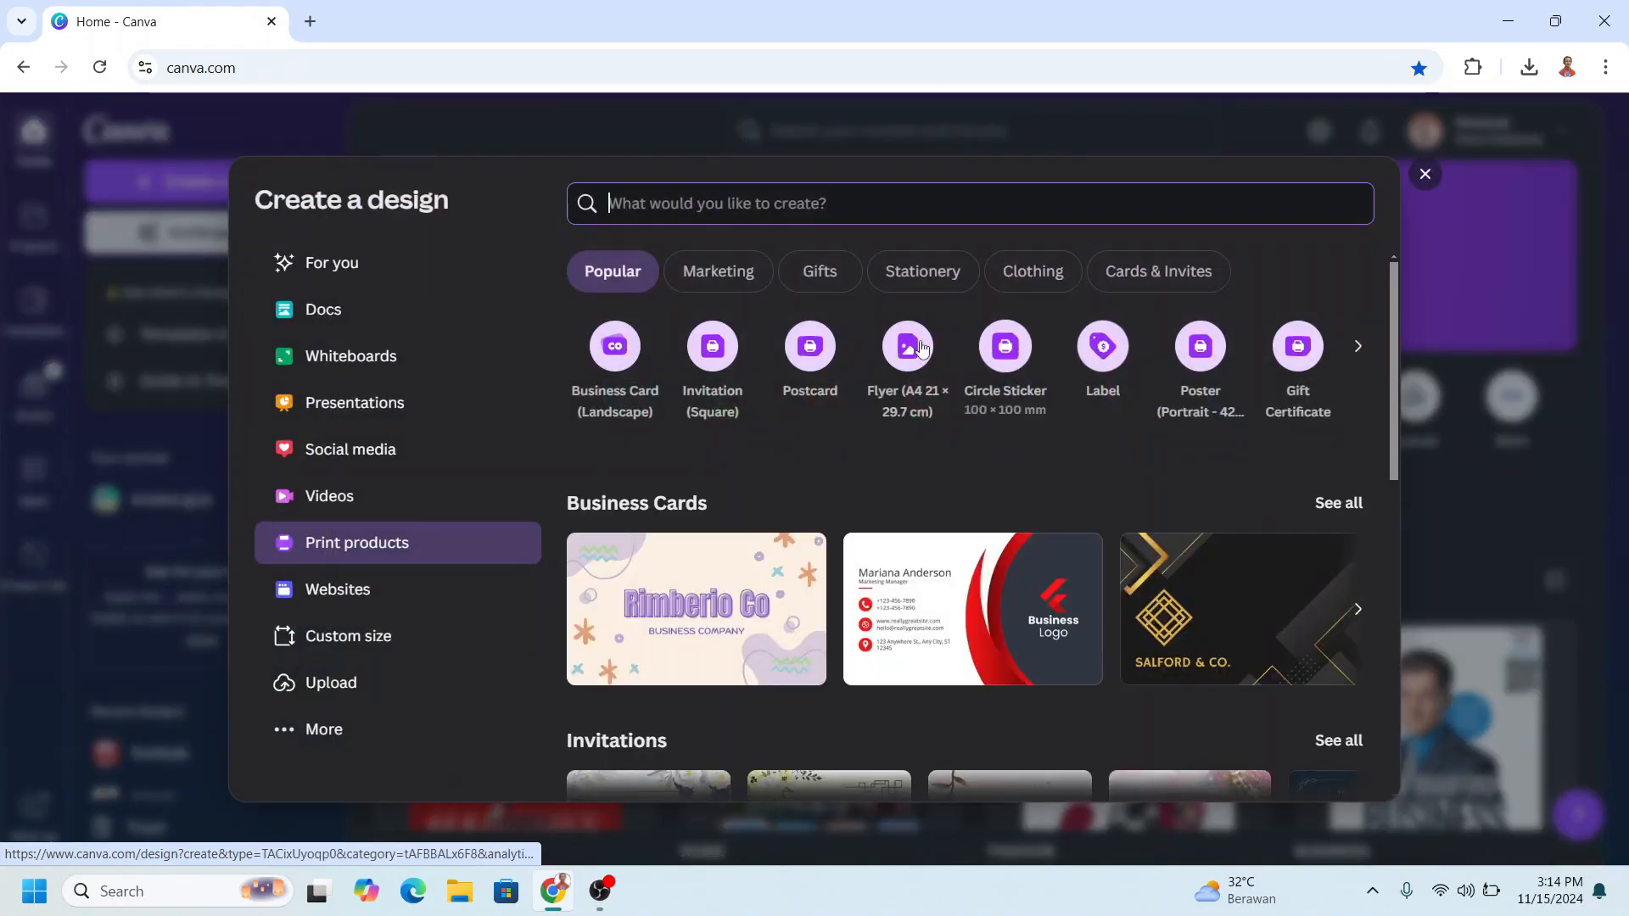
{"action": "left_click", "coordinate": [906, 346]}
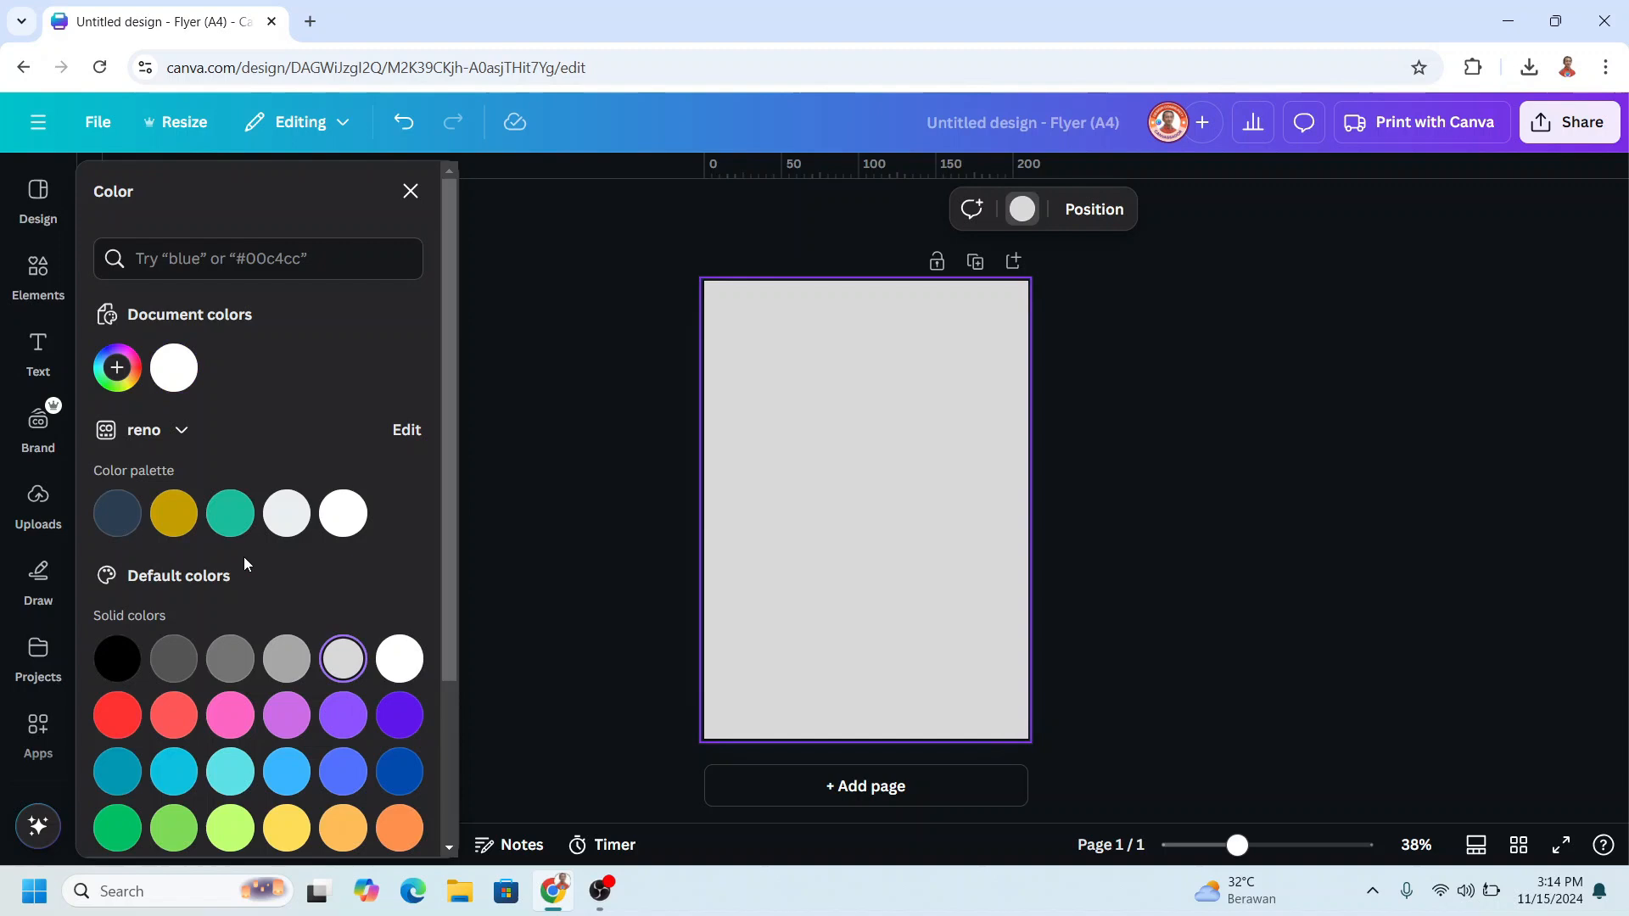
- Add the speckled gray texture graphic and stretch it to cover the entire page
{"action": "left_click", "coordinate": [38, 263]}
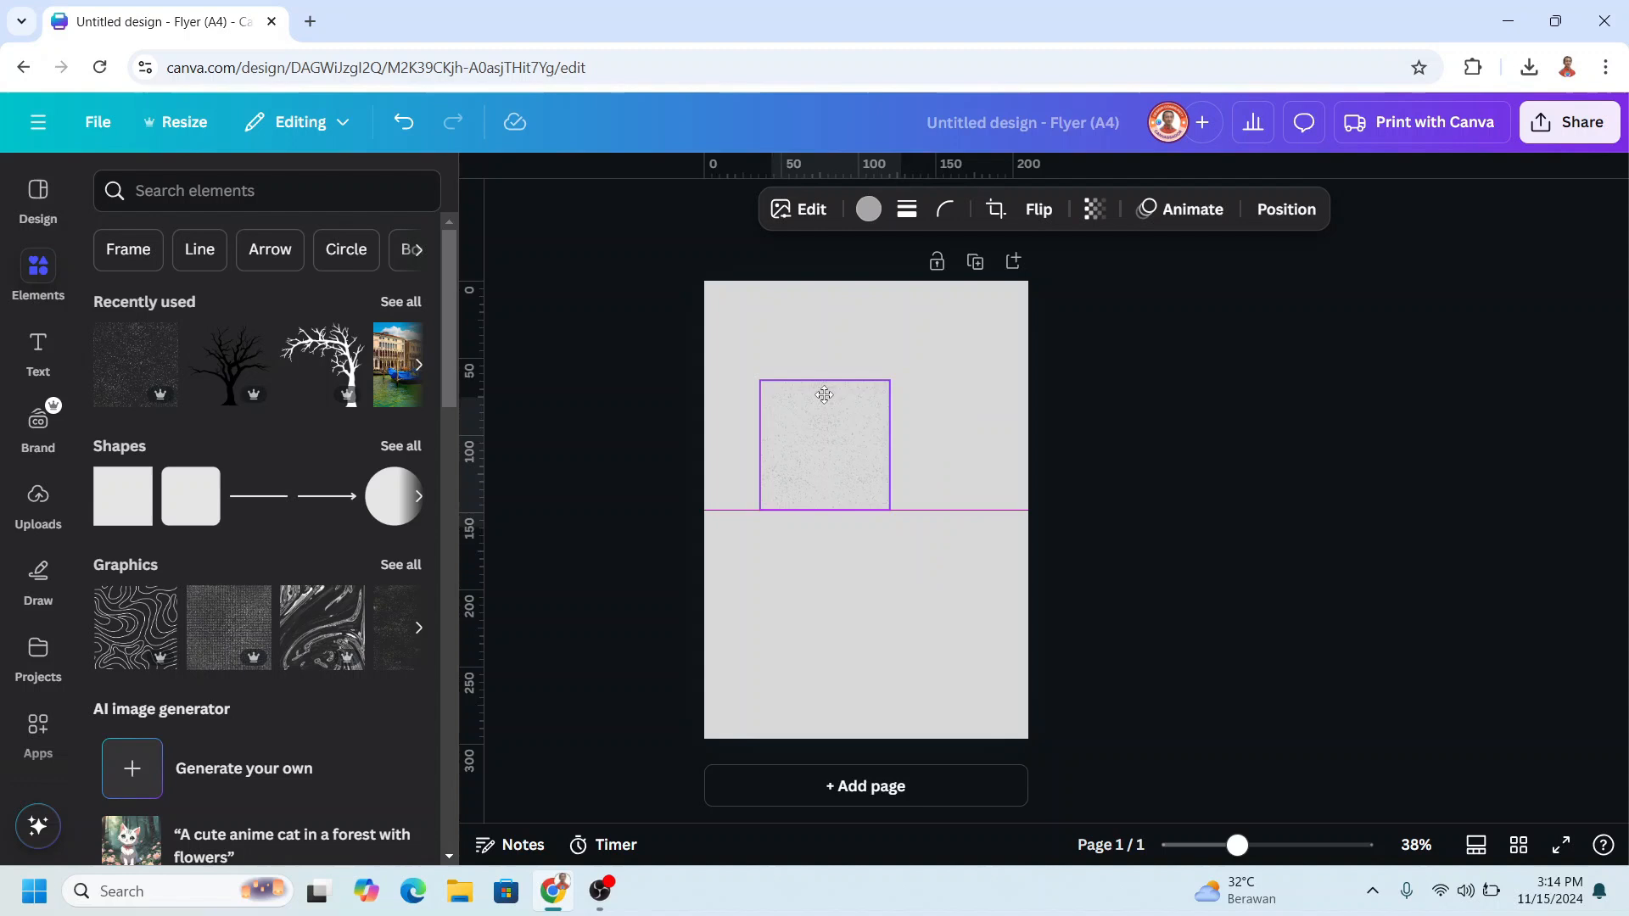
{"action": "left_click_drag", "start_coordinate": [891, 513], "coordinate": [931, 511]}
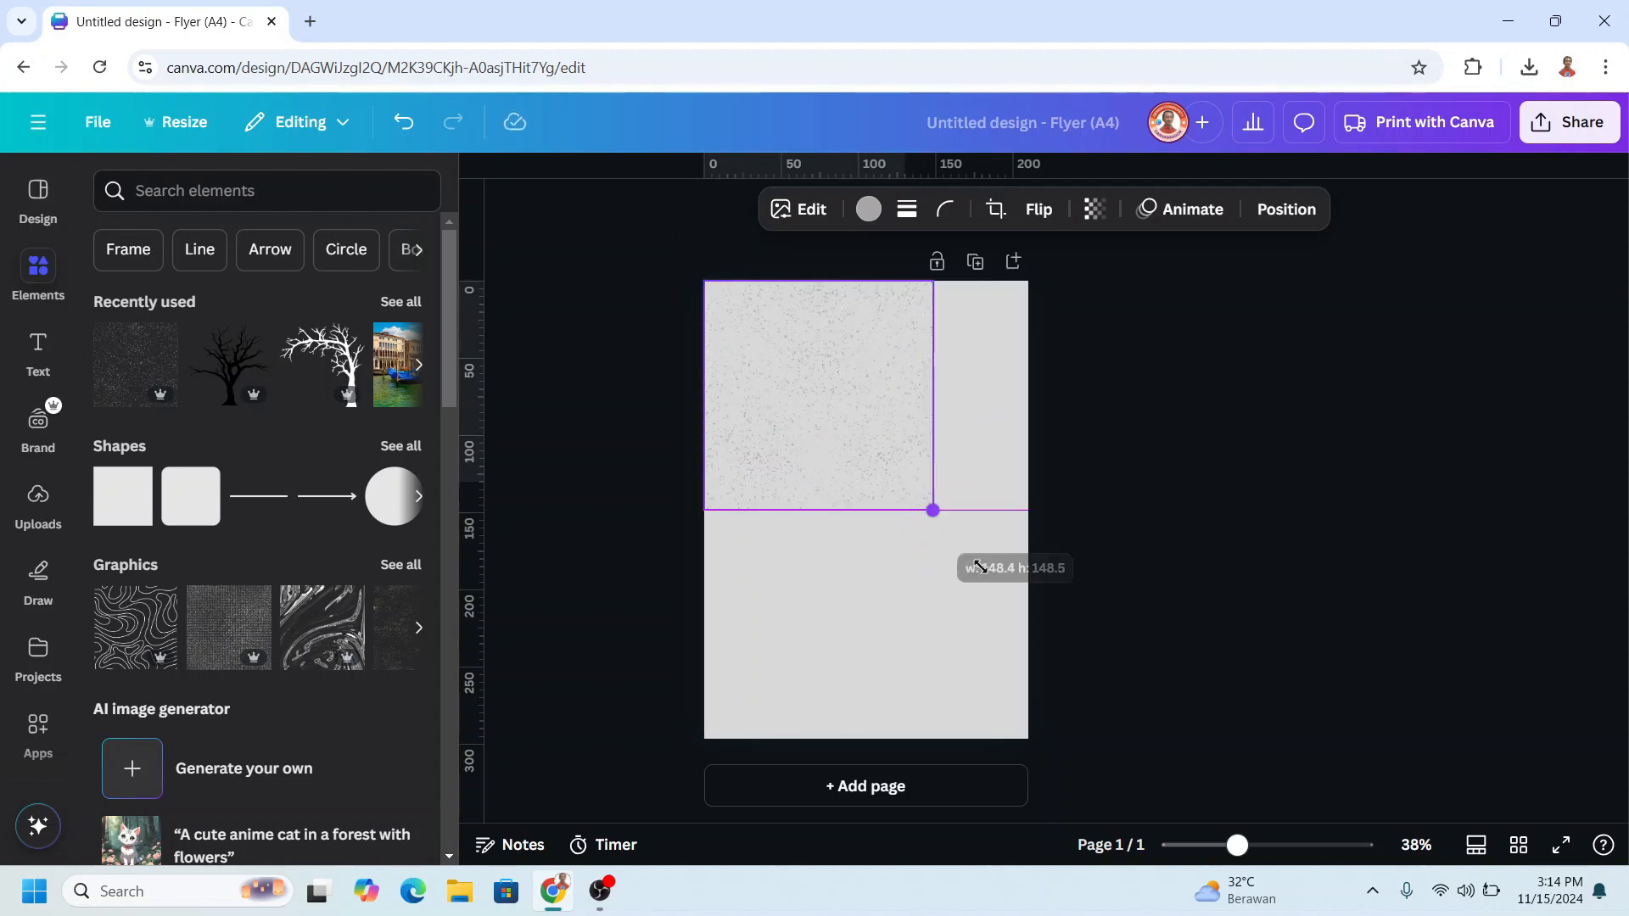
{"action": "left_click_drag", "start_coordinate": [931, 511], "coordinate": [1159, 738]}
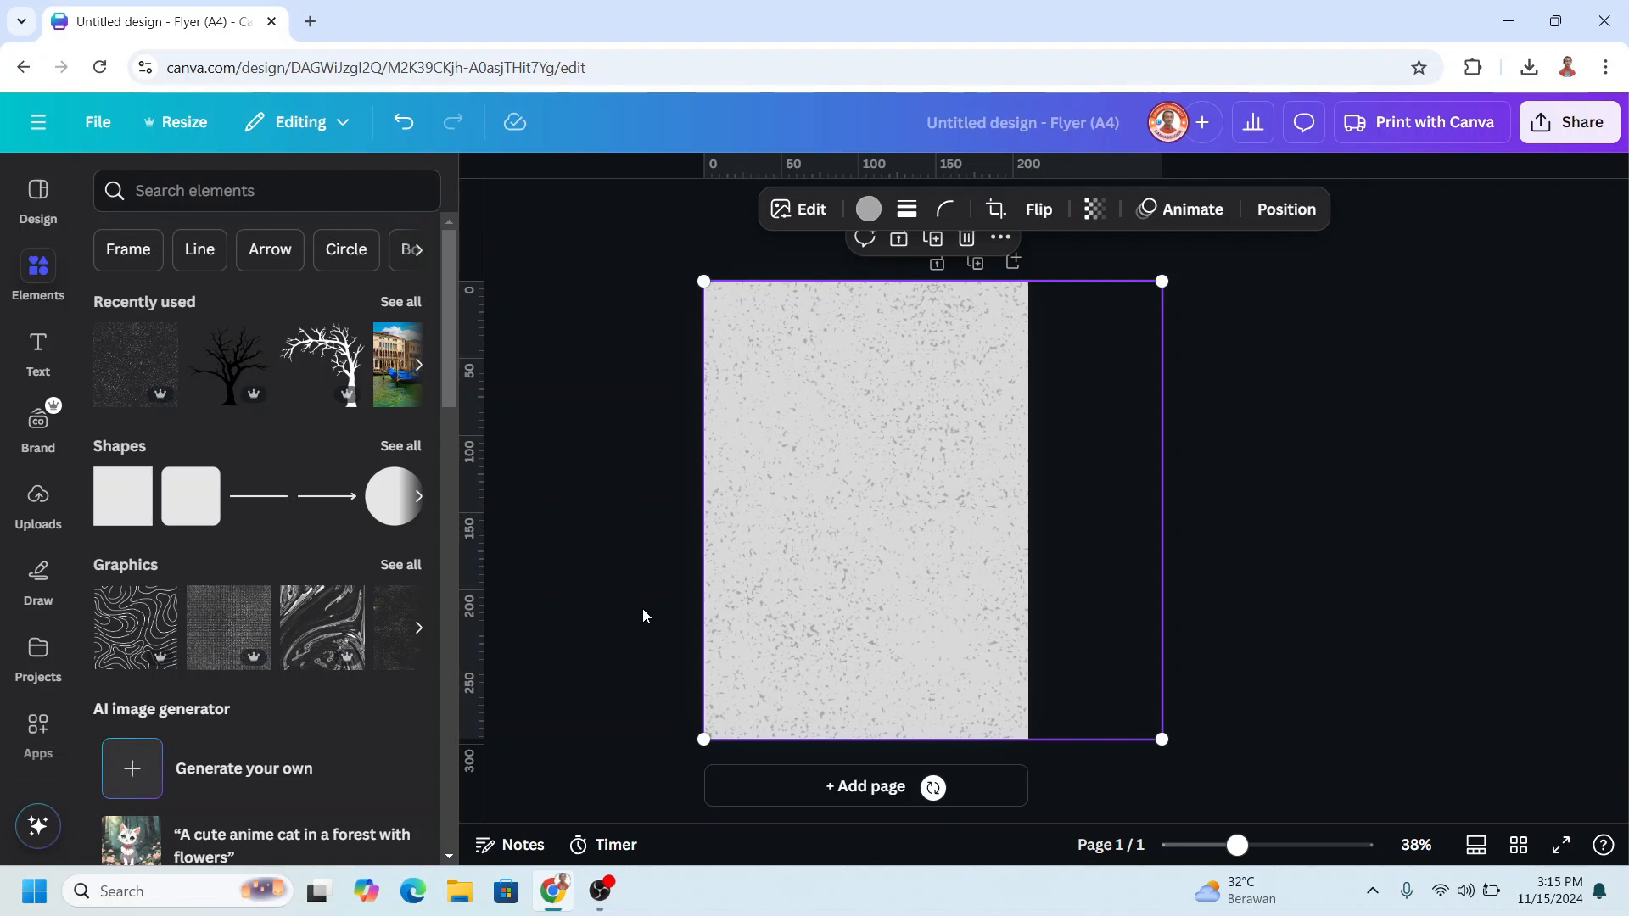
- Place the uploaded man-in-suit photo onto the textured page
{"action": "left_click", "coordinate": [37, 497]}
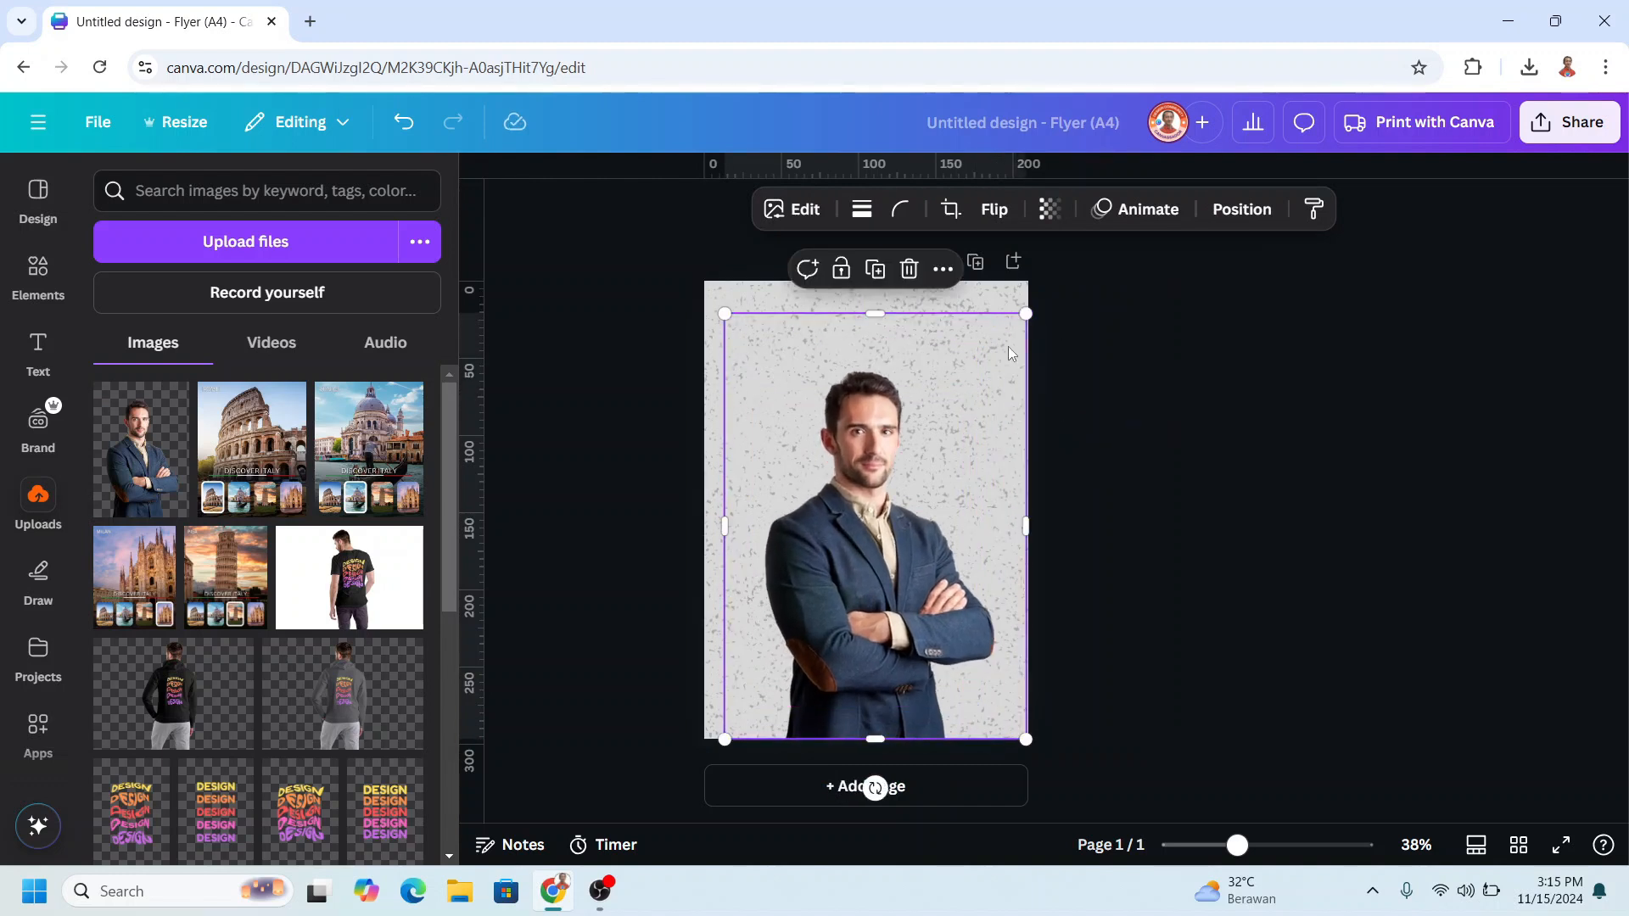
- Find the Tracer app by searching 'tra' in Apps and launch it in the side panel
{"action": "left_click", "coordinate": [37, 716]}
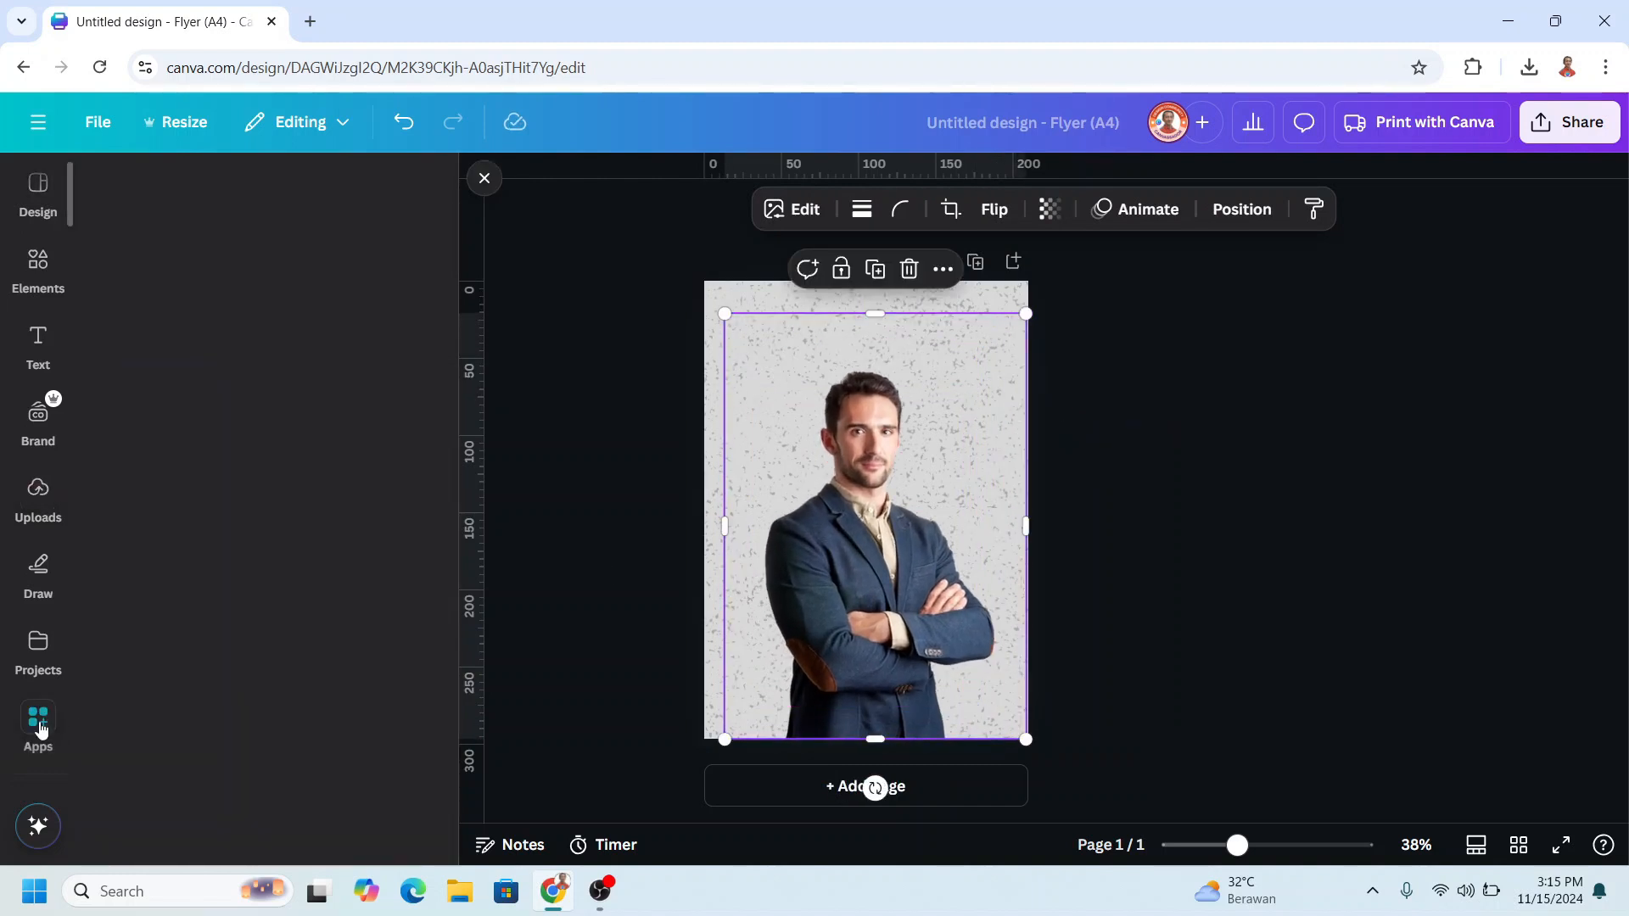
{"action": "left_click", "coordinate": [37, 716]}
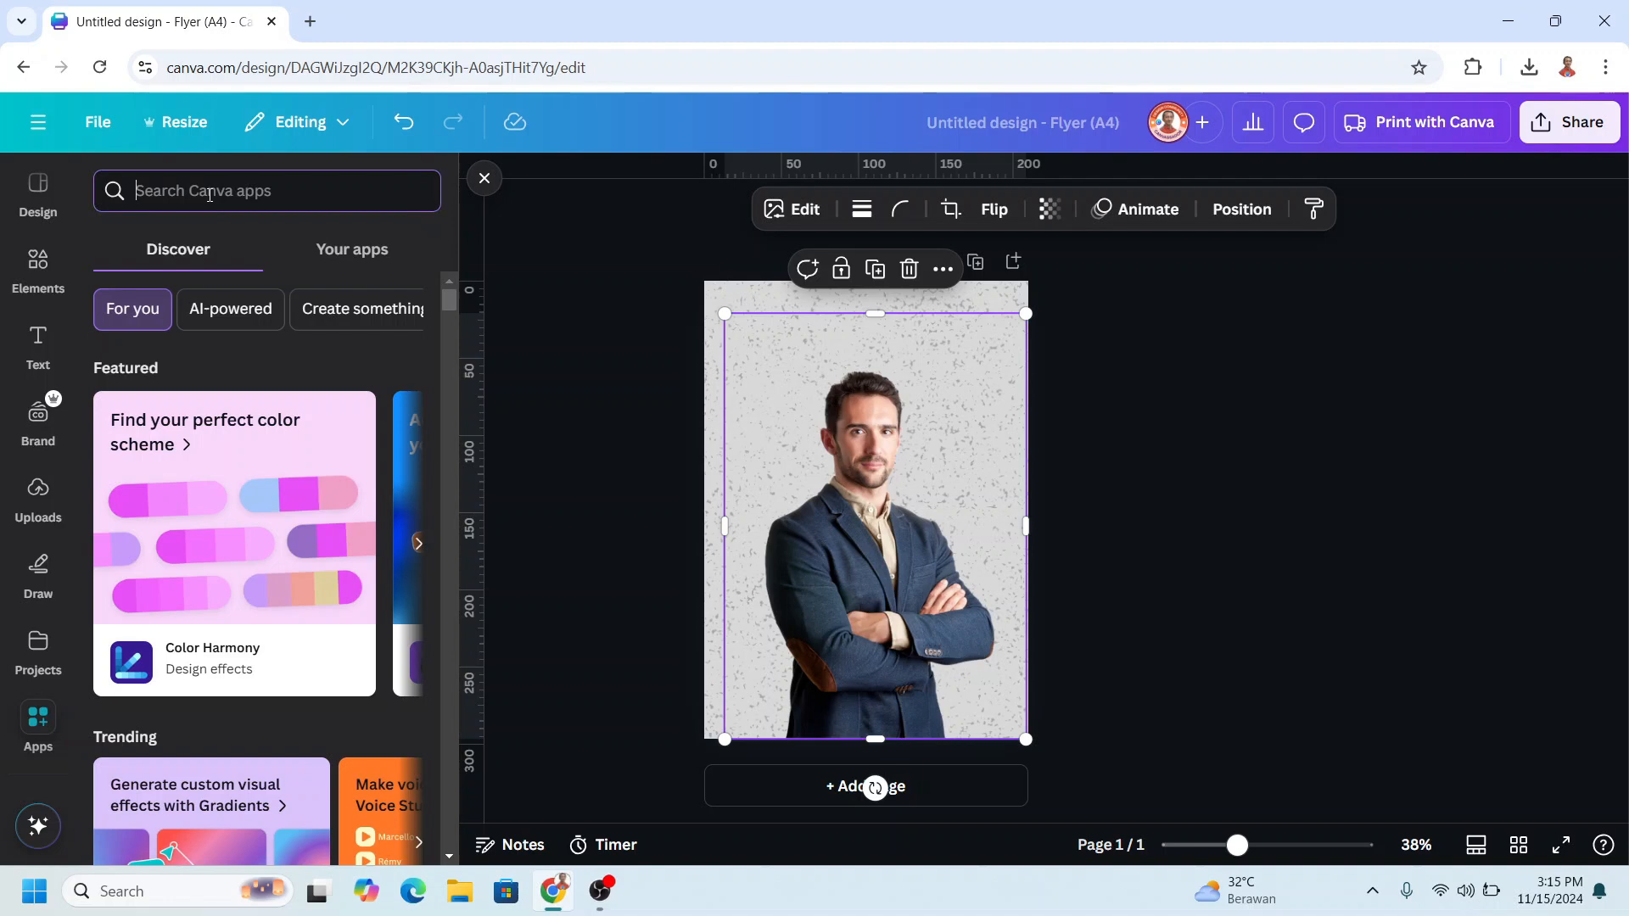
{"action": "type", "text": "tra"}
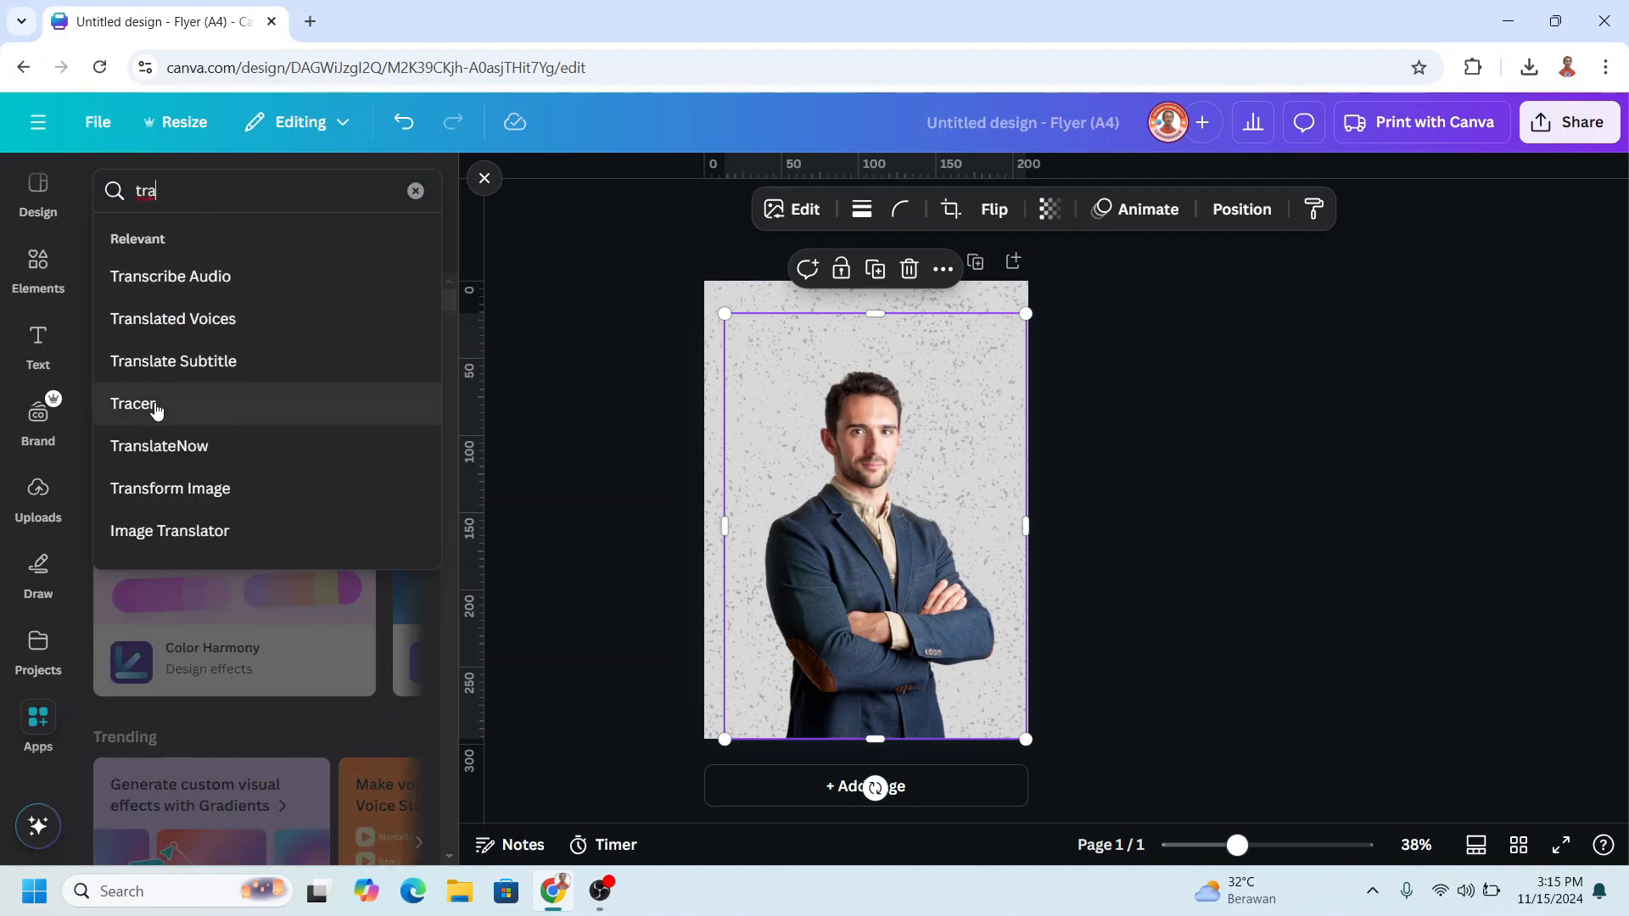
{"action": "left_click", "coordinate": [132, 403]}
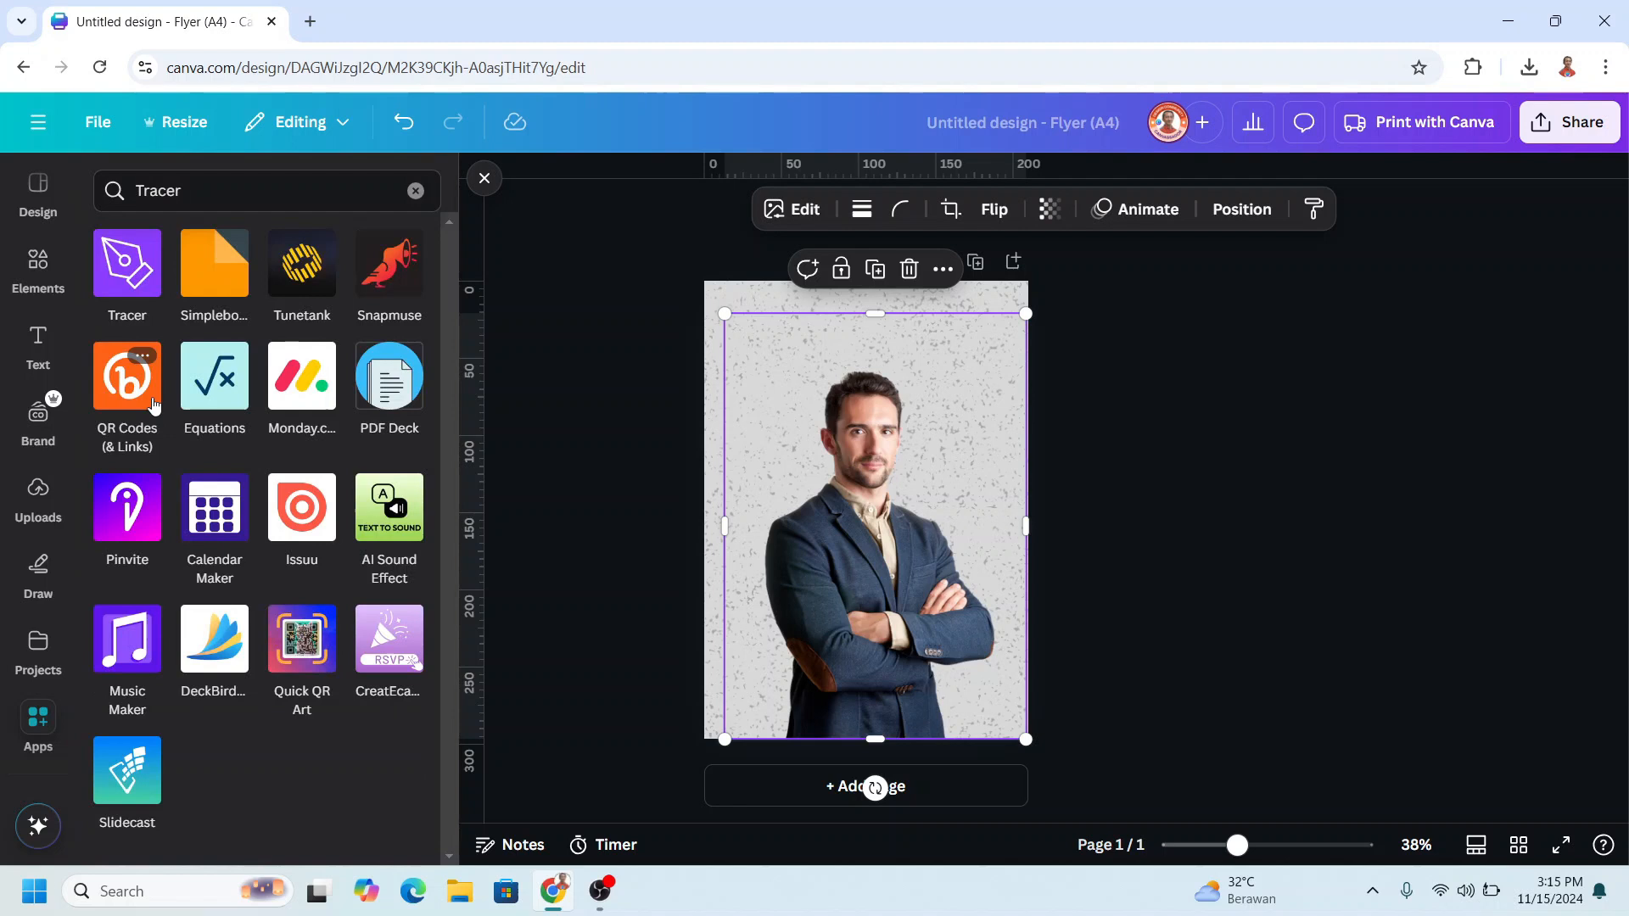
{"action": "left_click", "coordinate": [126, 263]}
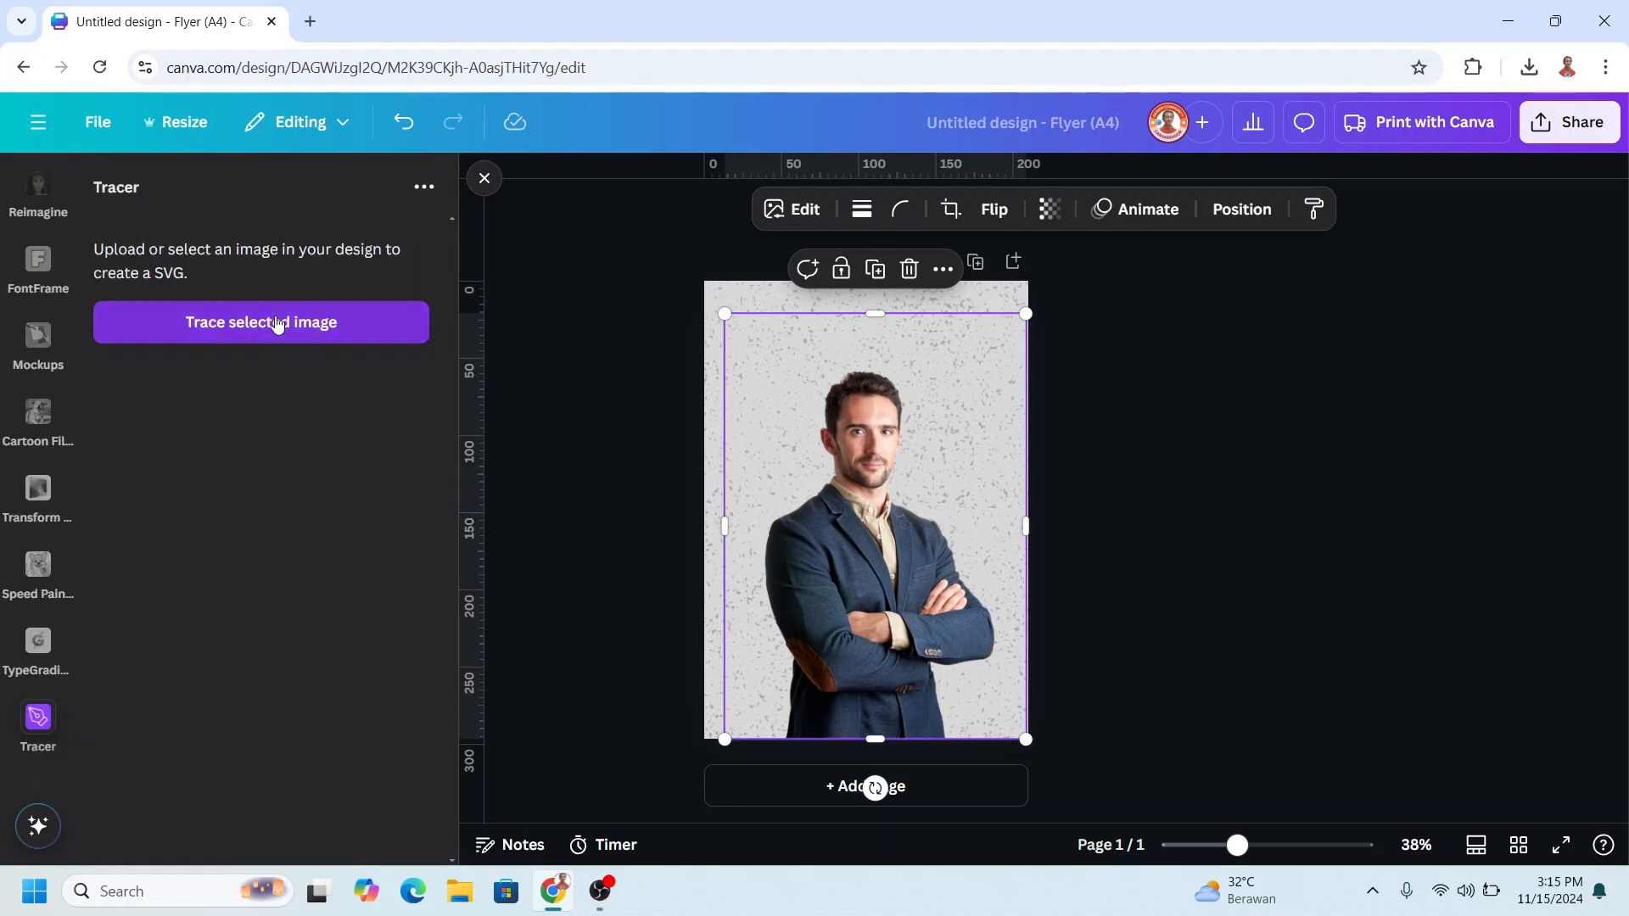
- Trace the man's photo into a black SVG silhouette, add it to the design and enlarge it over the page
{"action": "left_click", "coordinate": [261, 322]}
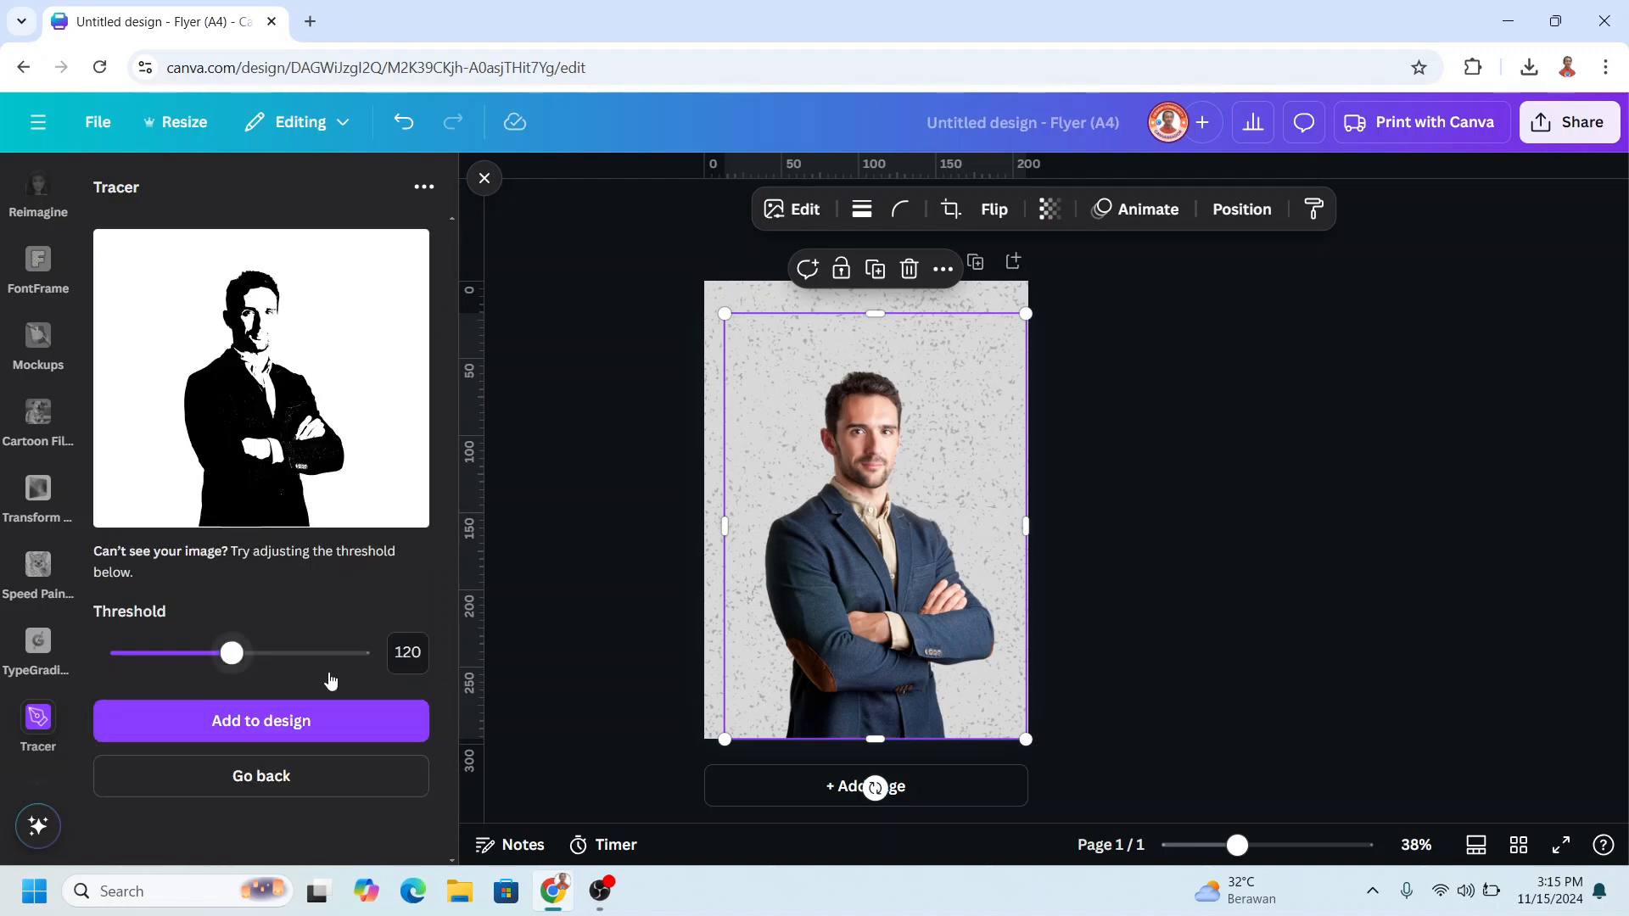
{"action": "mouse_move", "coordinate": [343, 665]}
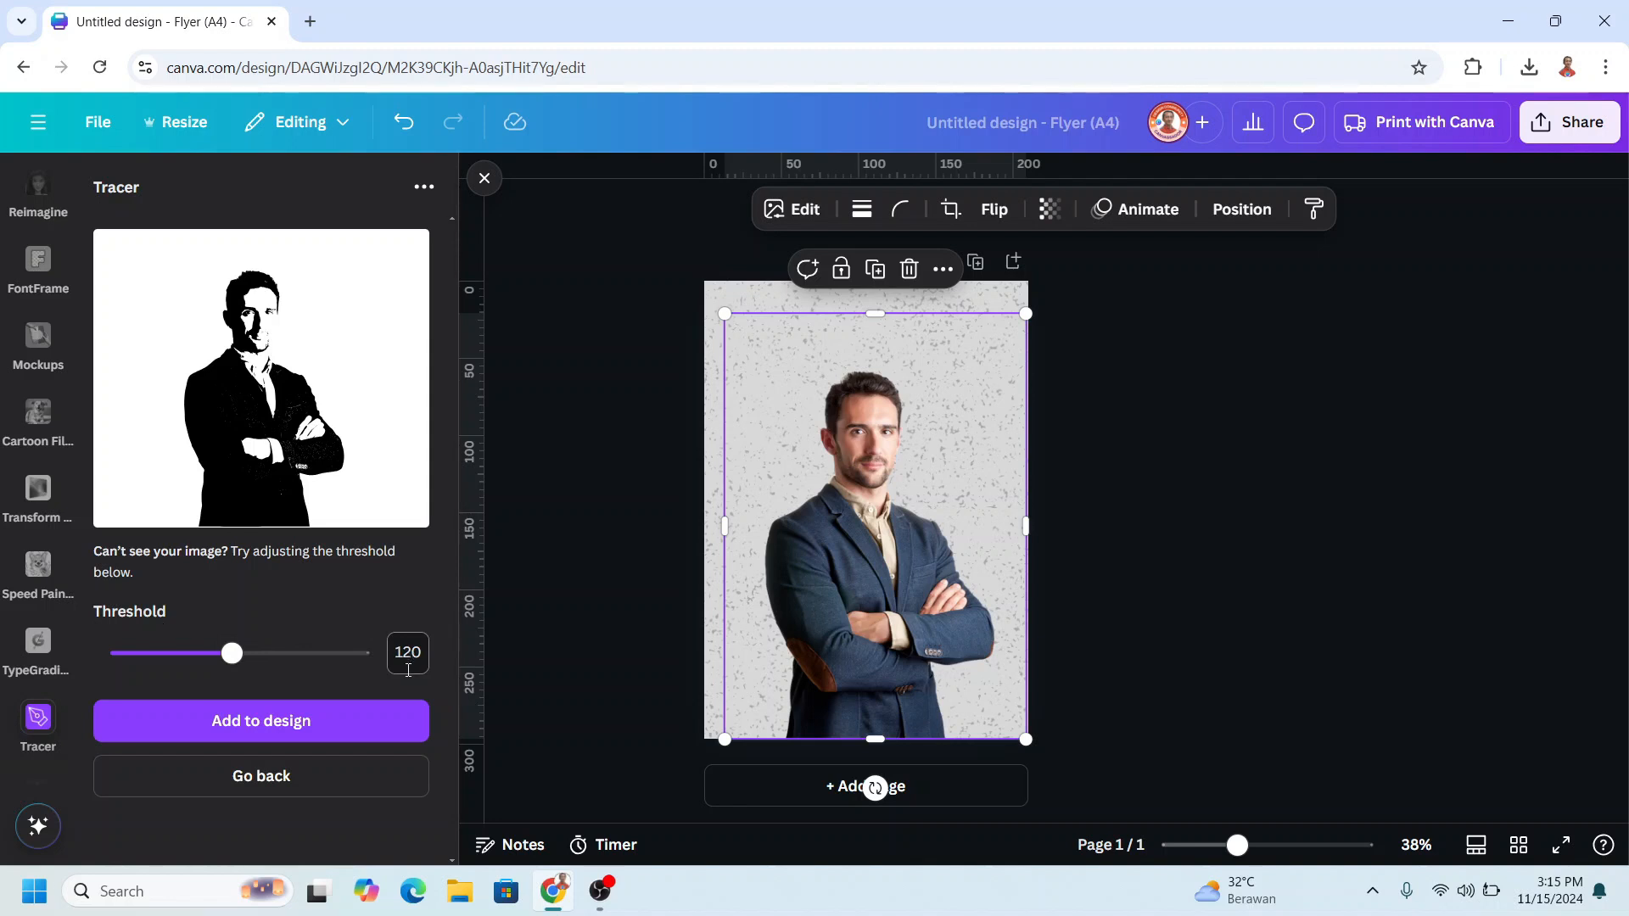
{"action": "mouse_move", "coordinate": [323, 729]}
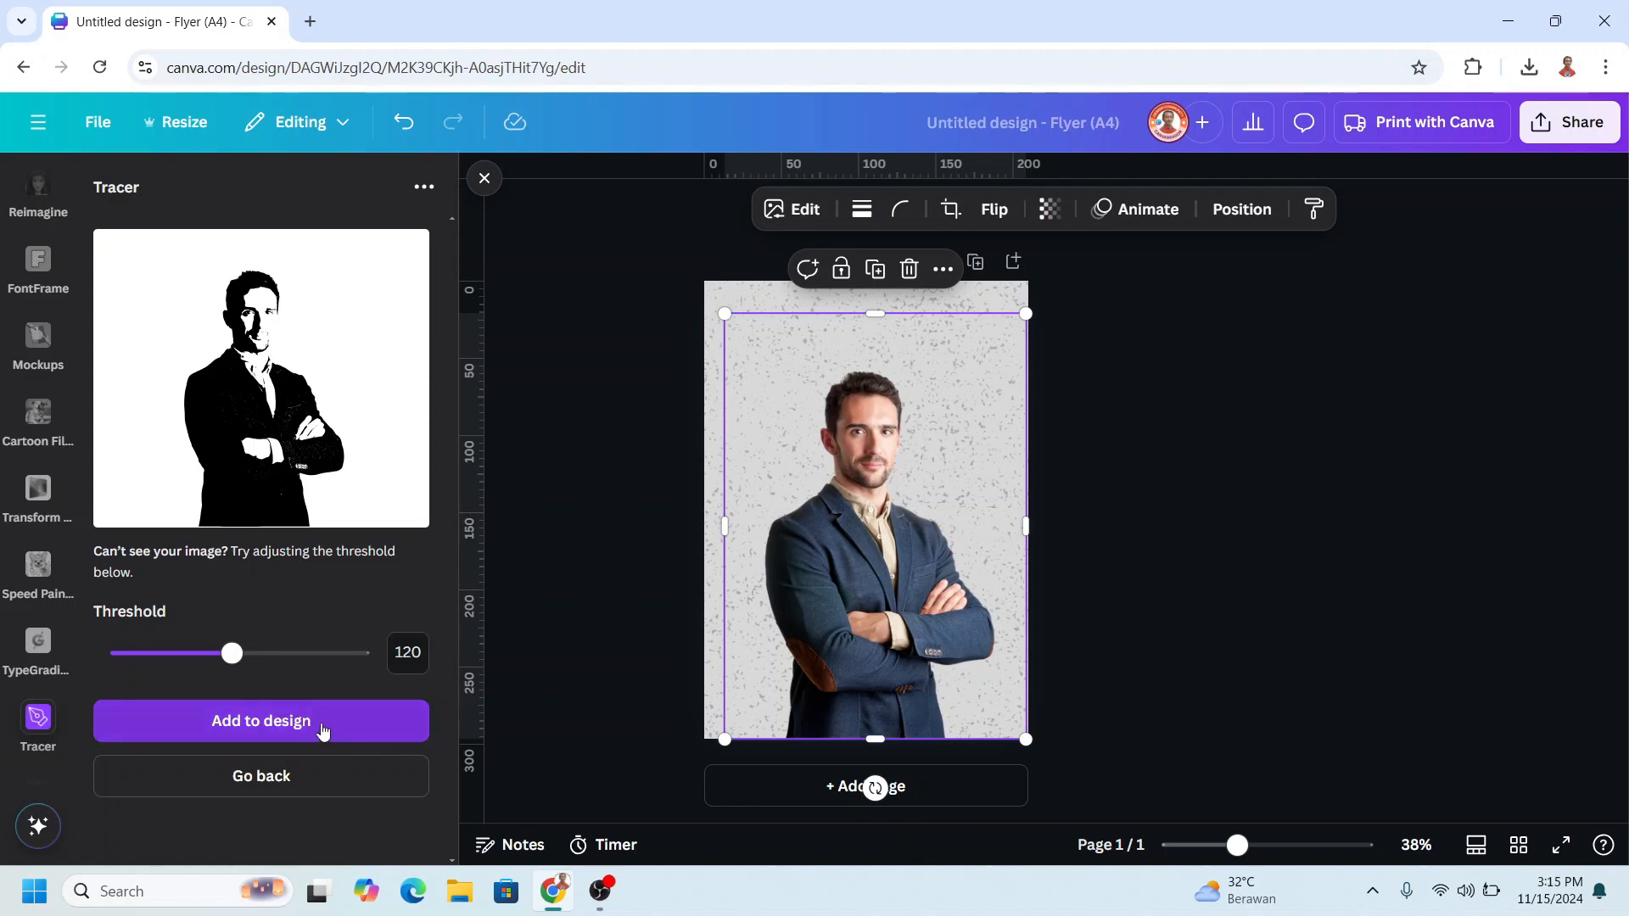
{"action": "left_click", "coordinate": [262, 722]}
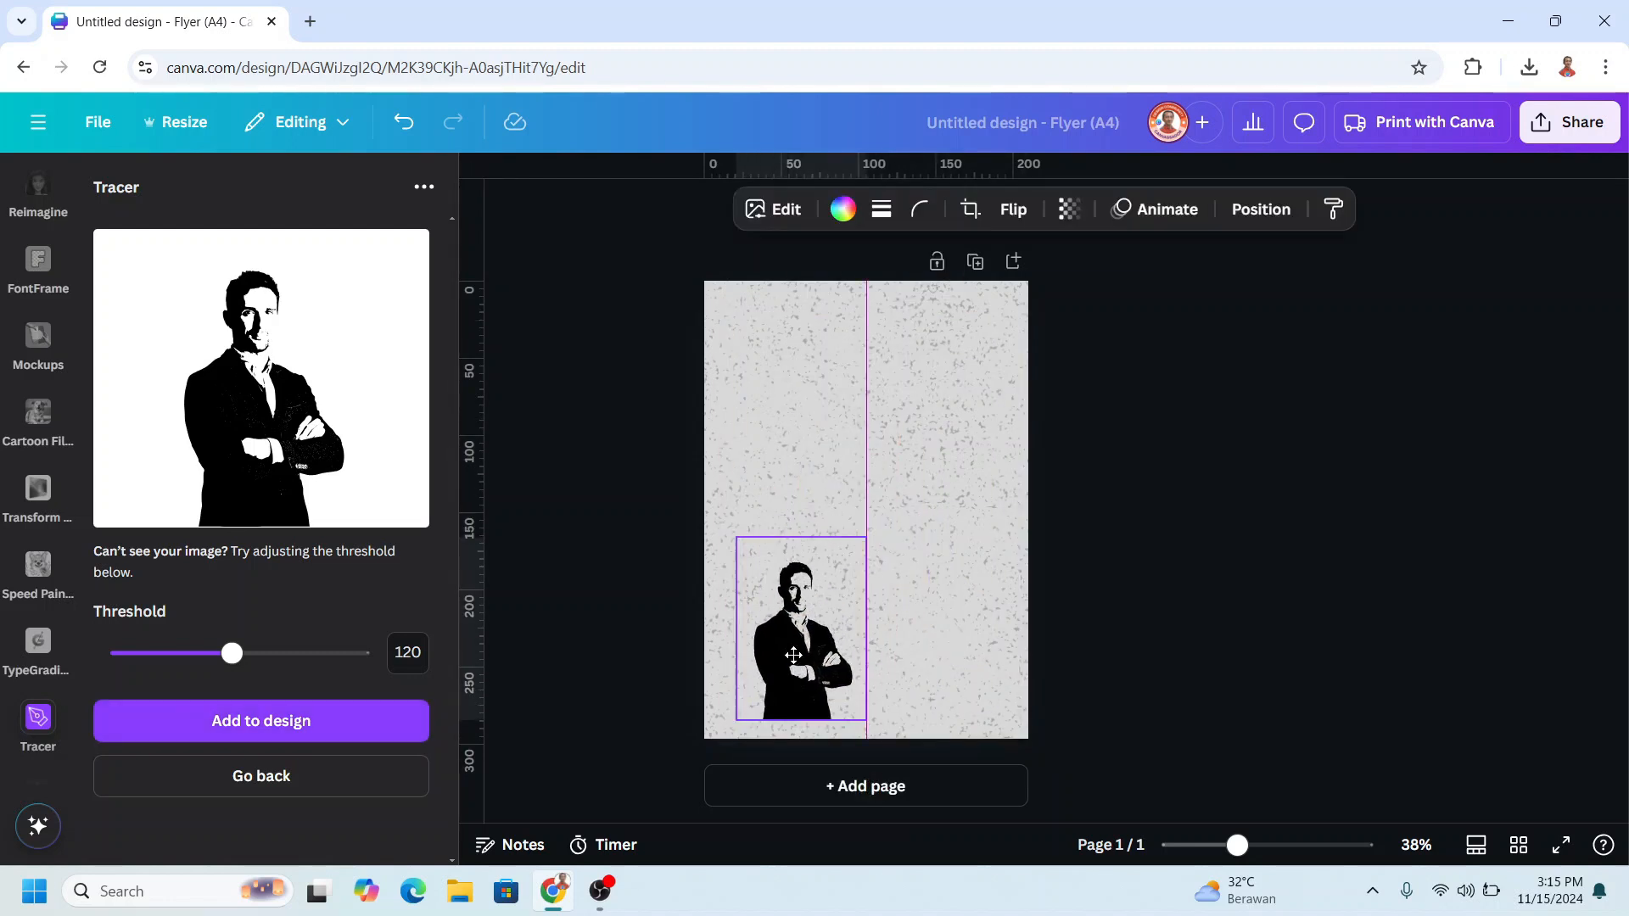
{"action": "left_click_drag", "start_coordinate": [867, 534], "coordinate": [1035, 312]}
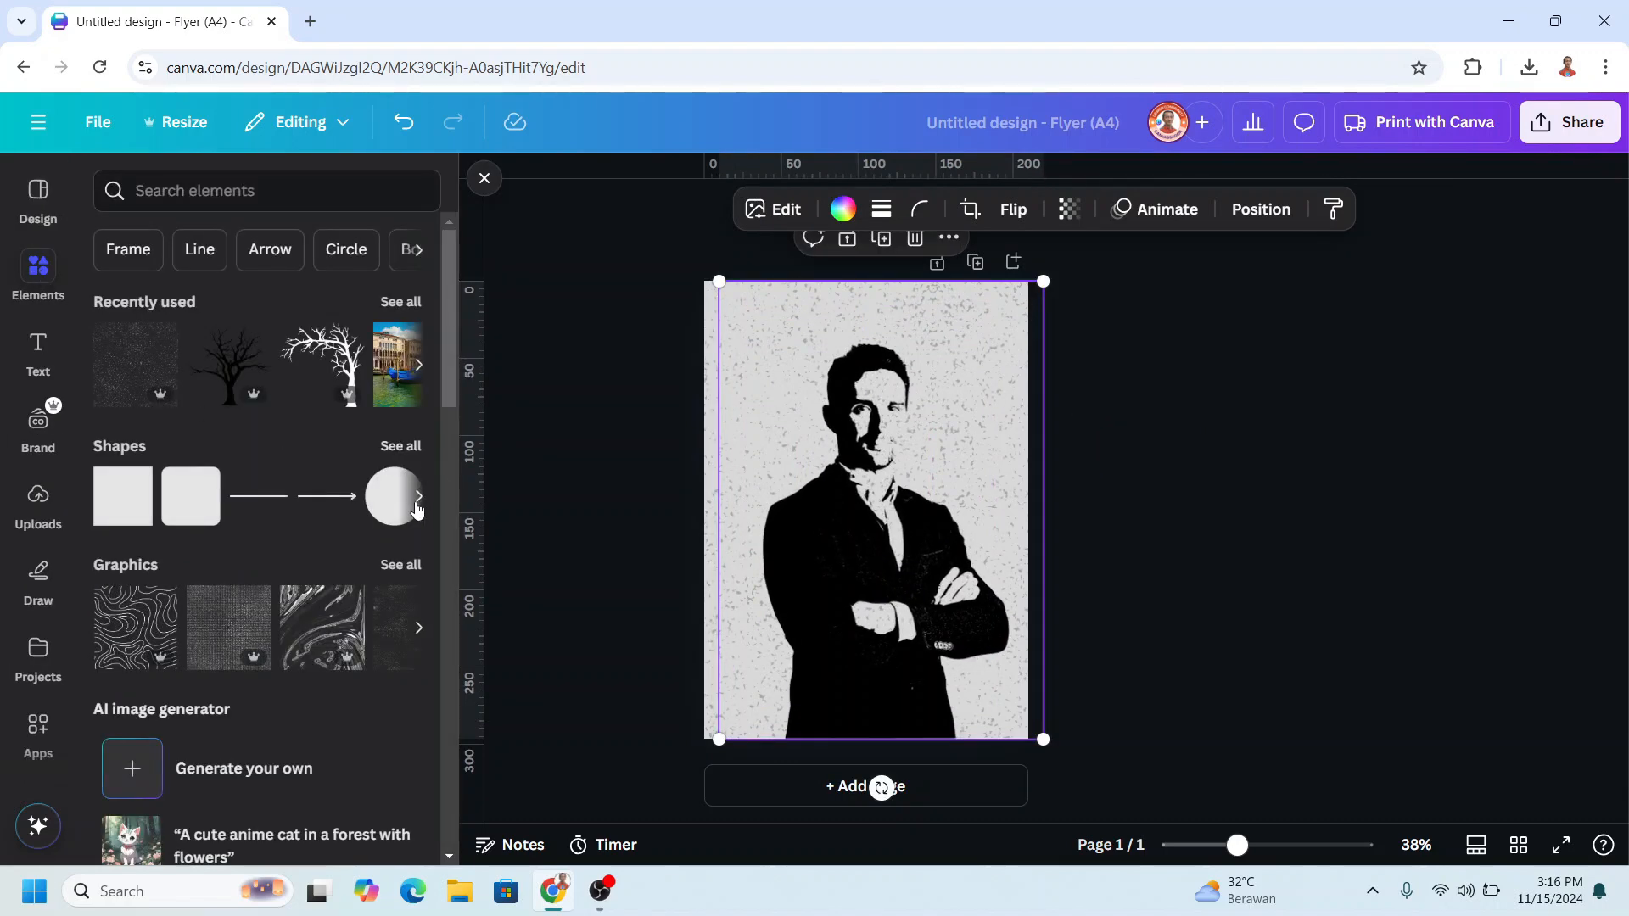
- Add a red #D00909 circle, enlarge it and move the silhouette in front of it
{"action": "left_click", "coordinate": [393, 495]}
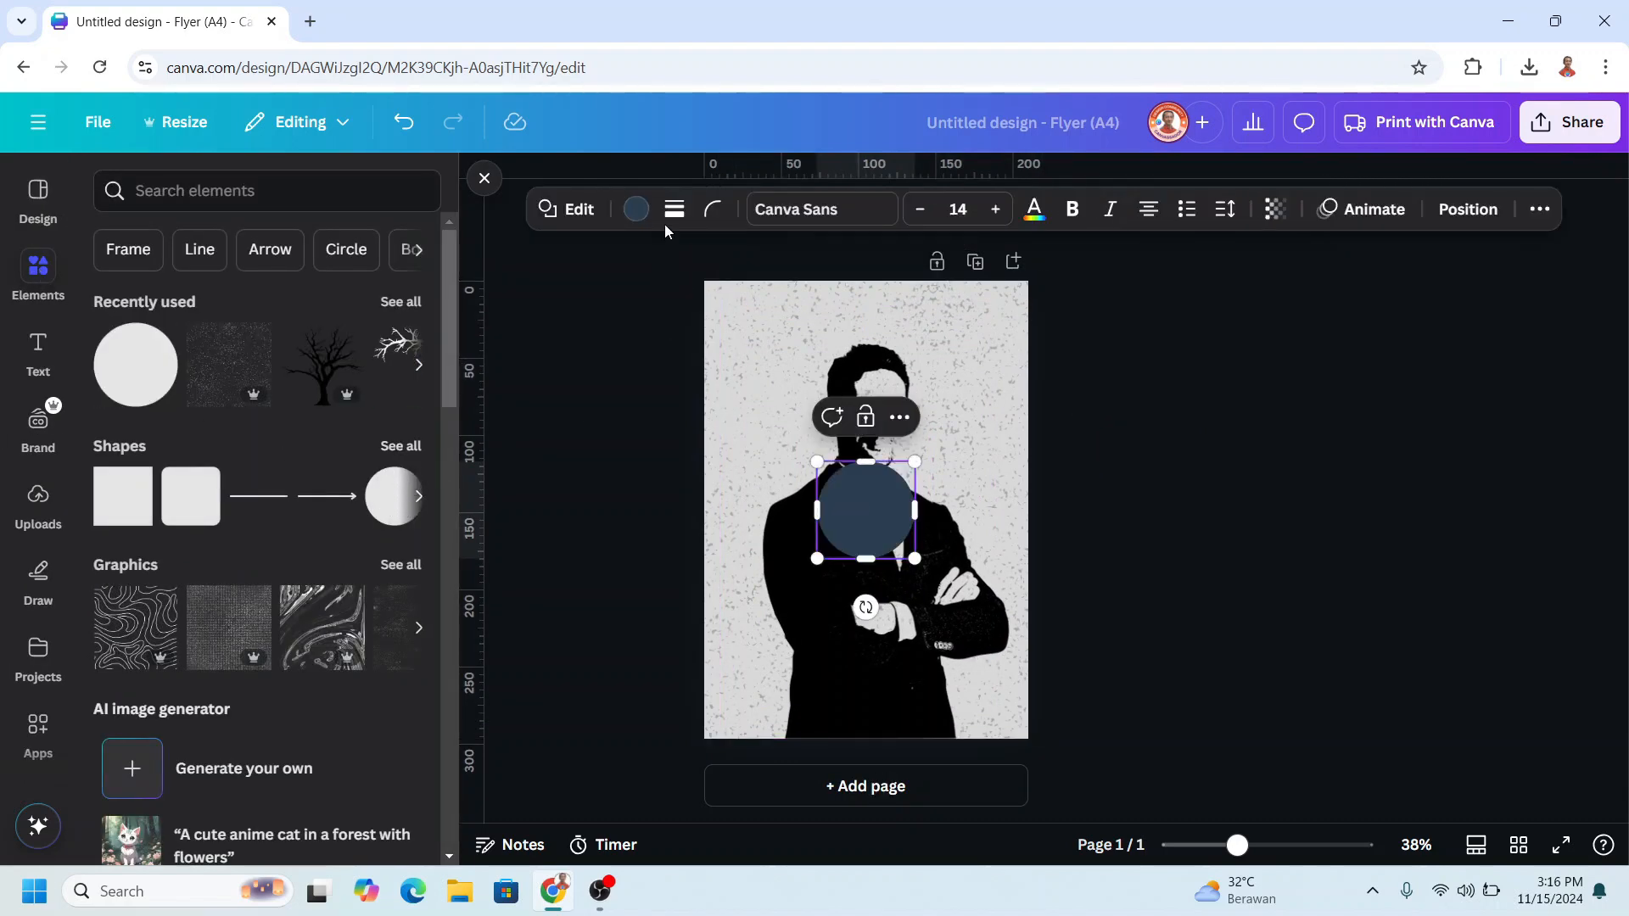
{"action": "left_click", "coordinate": [635, 209]}
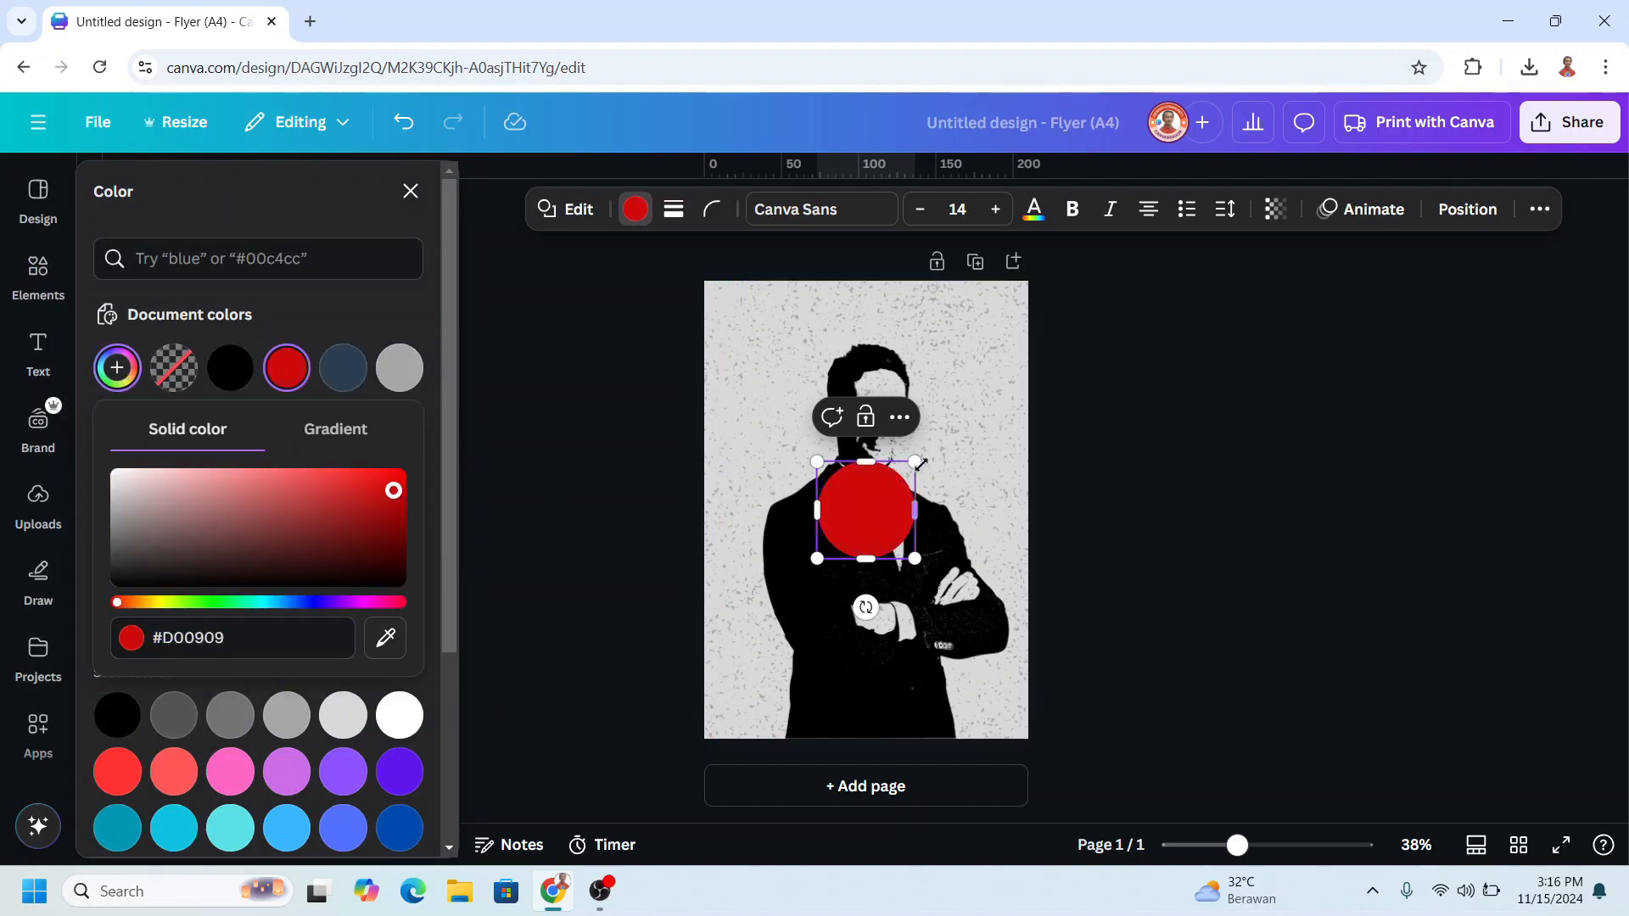
{"action": "left_click_drag", "start_coordinate": [913, 462], "coordinate": [1044, 334]}
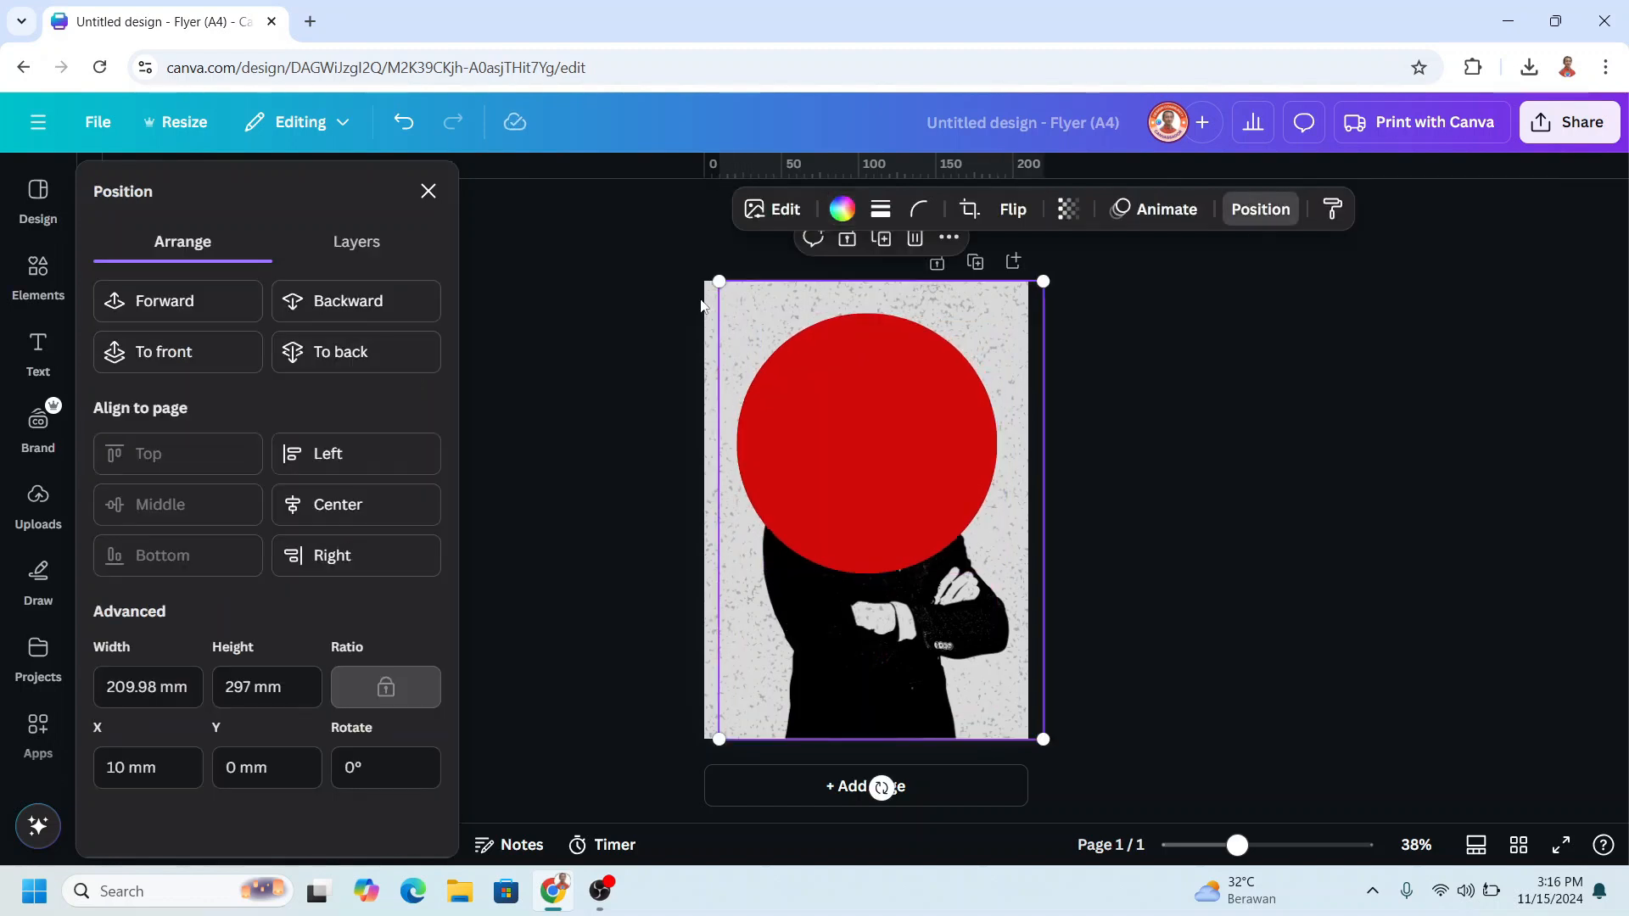
{"action": "left_click", "coordinate": [356, 241]}
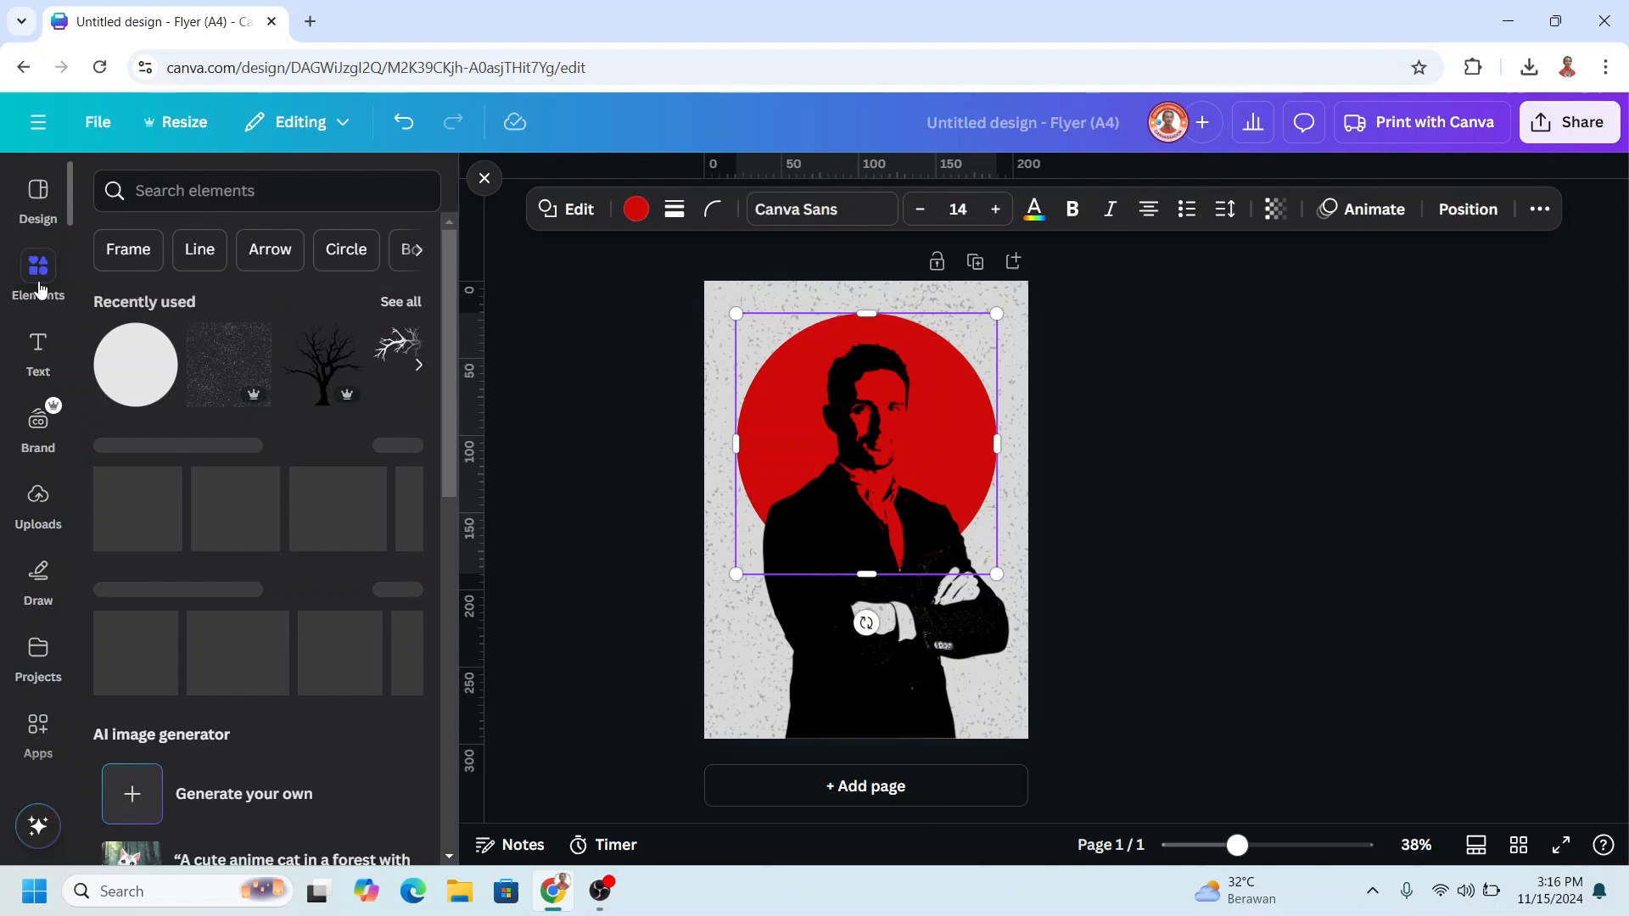
{"action": "mouse_move", "coordinate": [325, 363]}
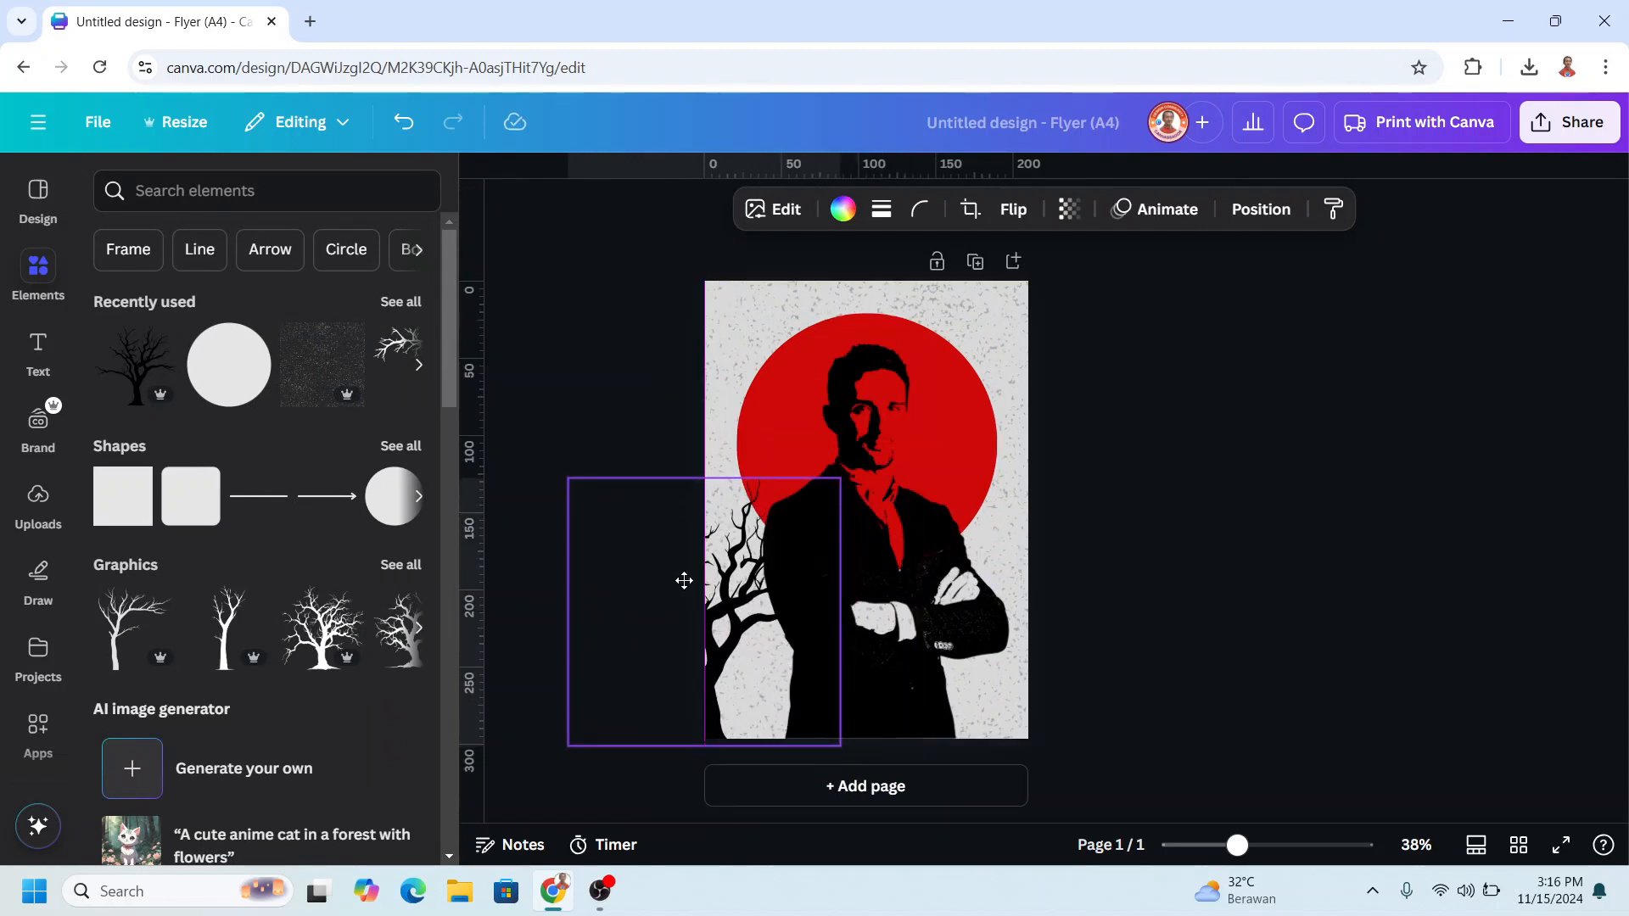
- Position the bare tree graphic at the lower left edge, then show the download file-type choices
{"action": "left_click_drag", "start_coordinate": [682, 580], "coordinate": [663, 601]}
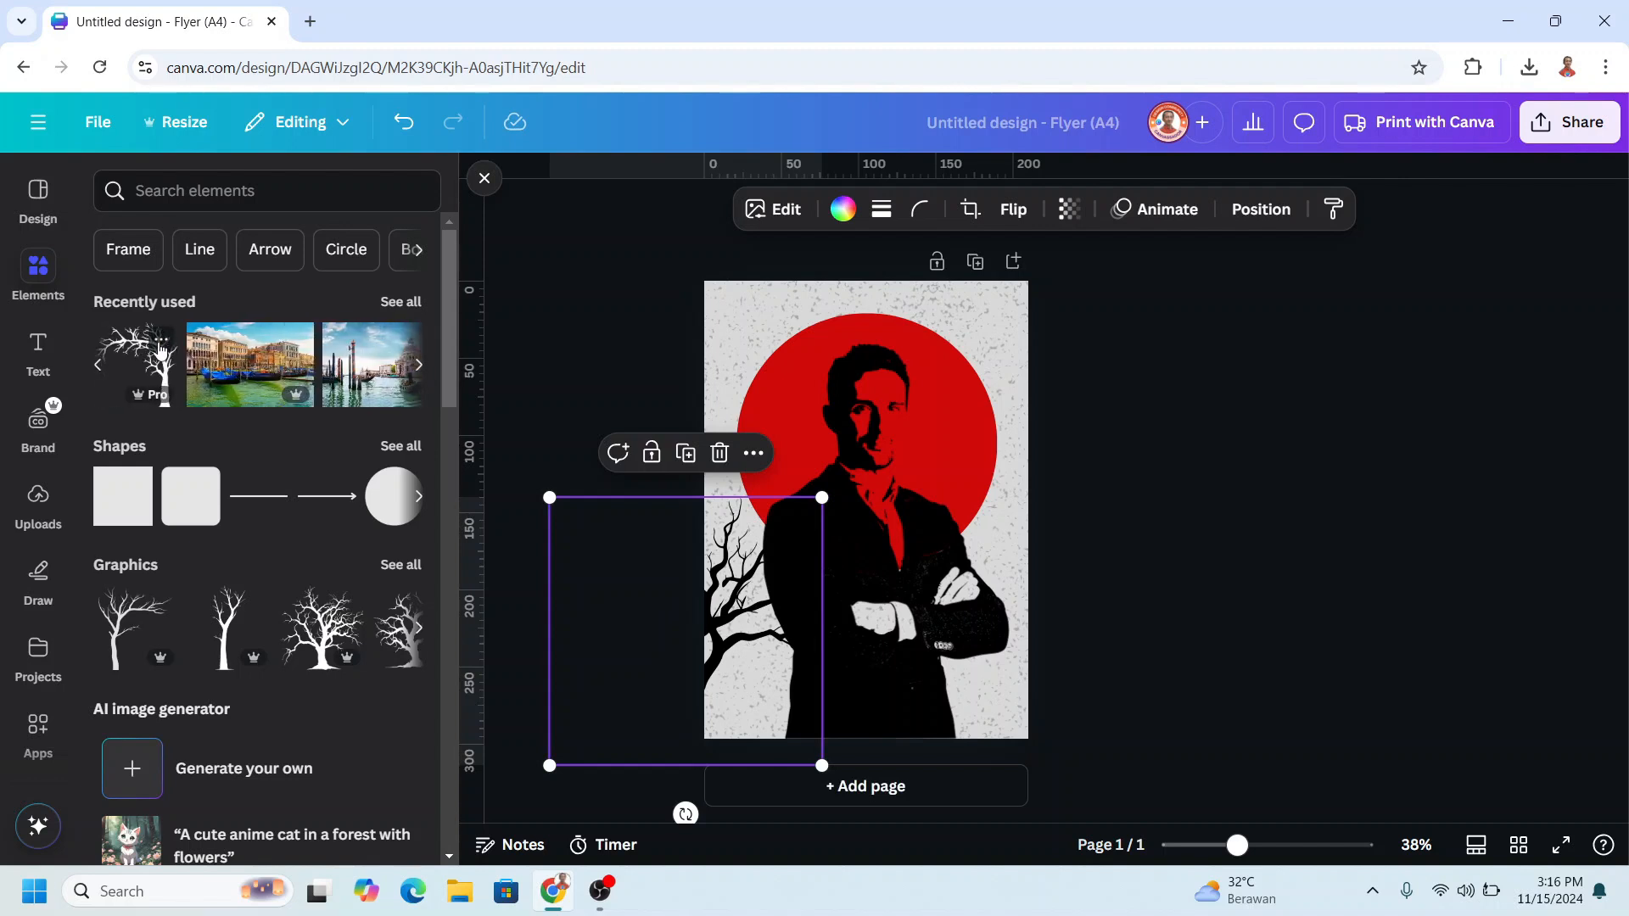
{"action": "mouse_move", "coordinate": [140, 357]}
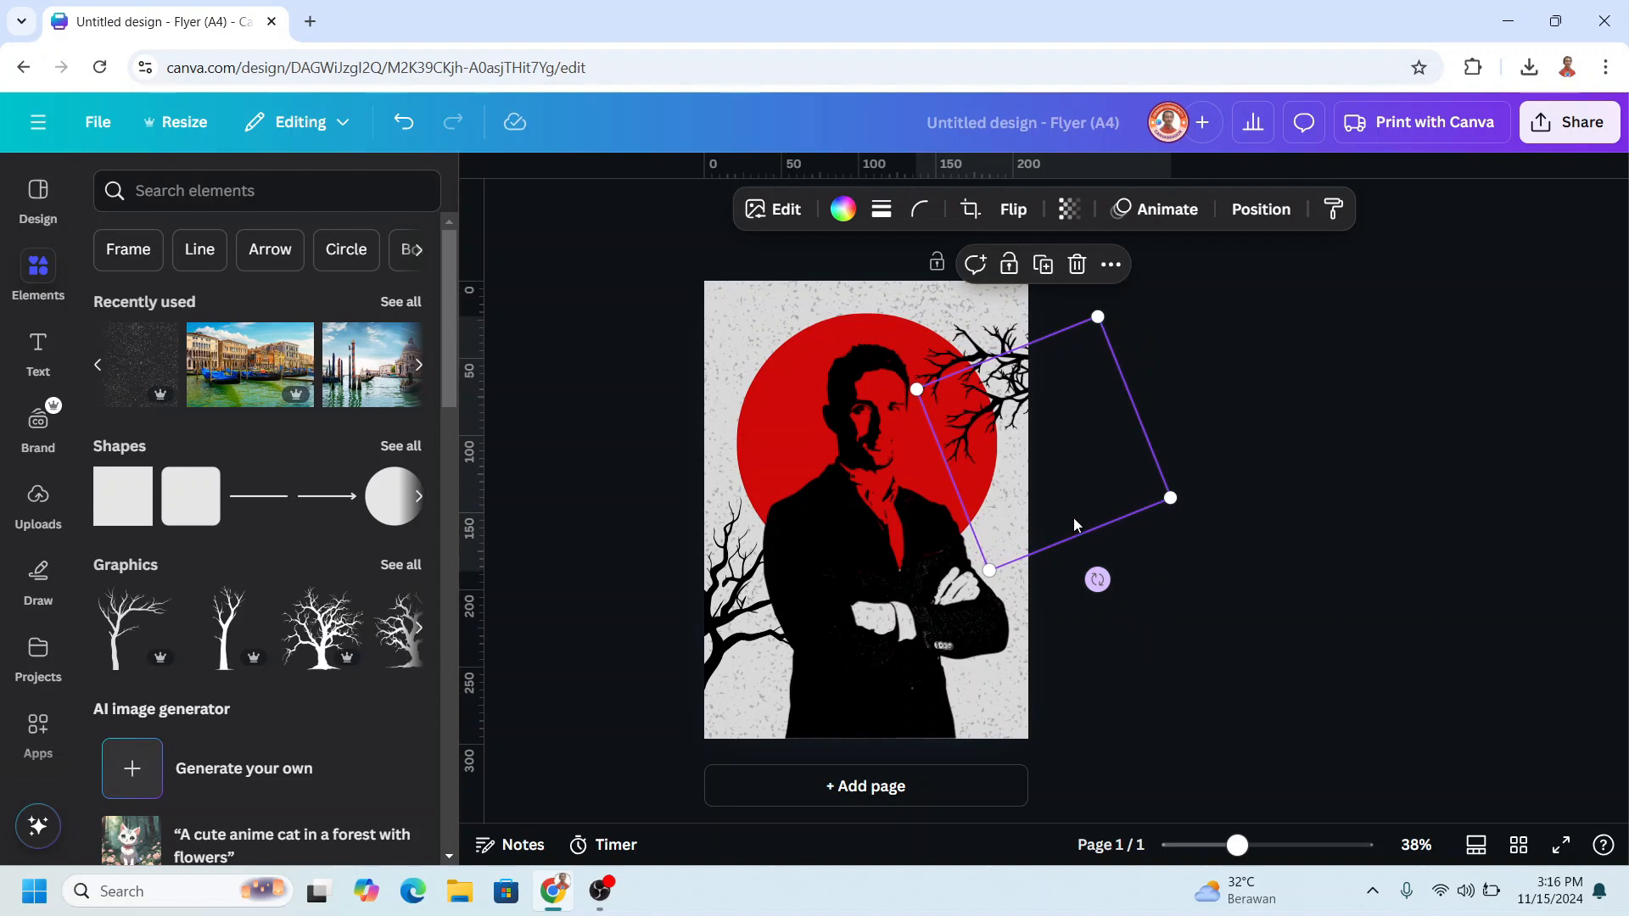
{"action": "left_click", "coordinate": [1300, 366]}
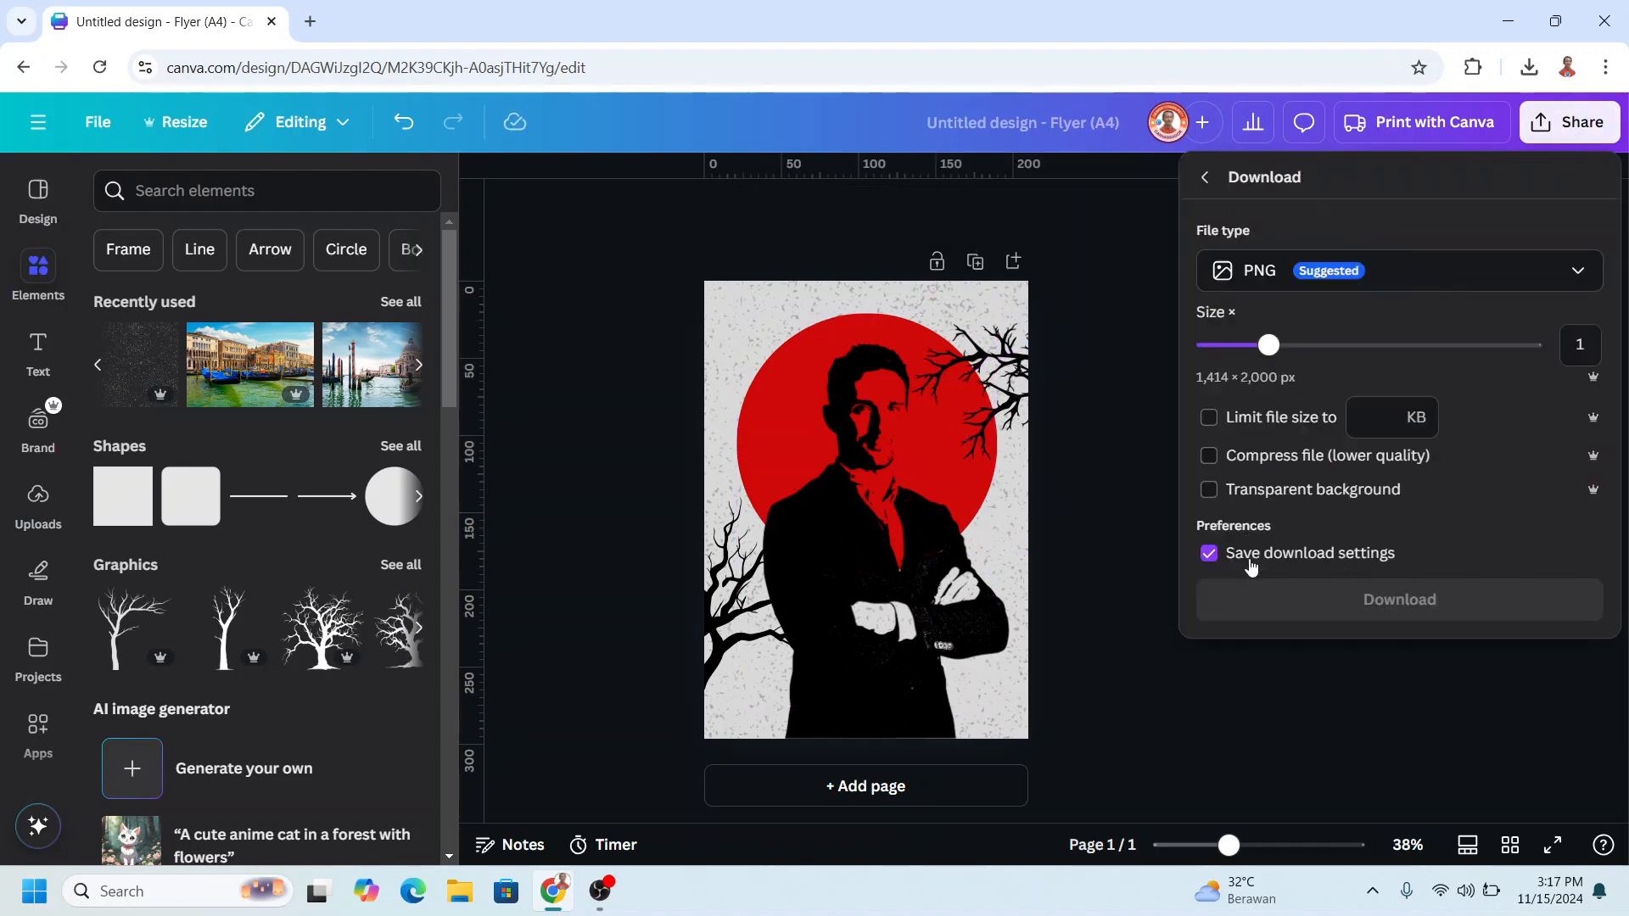
{"action": "left_click", "coordinate": [1399, 270]}
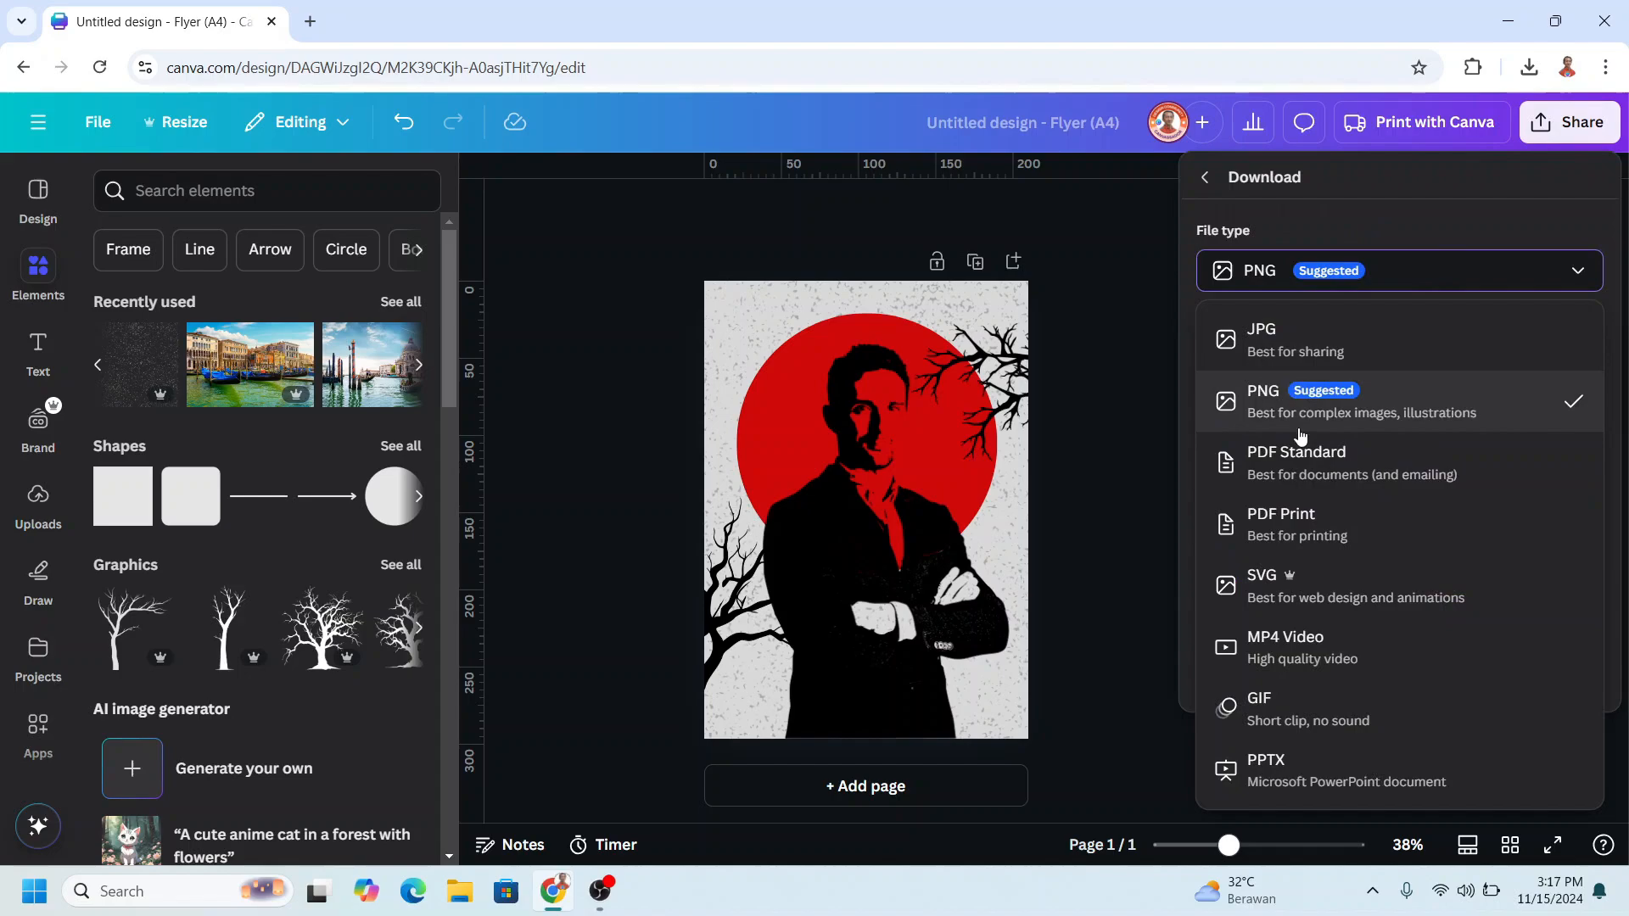